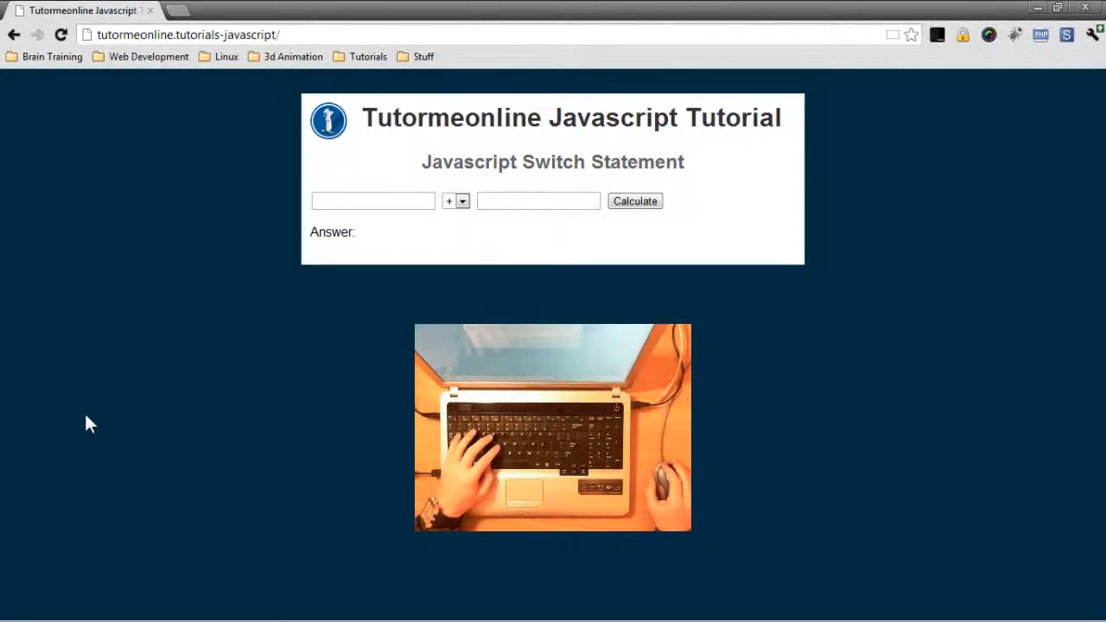
pyautogui.moveTo(446, 278)
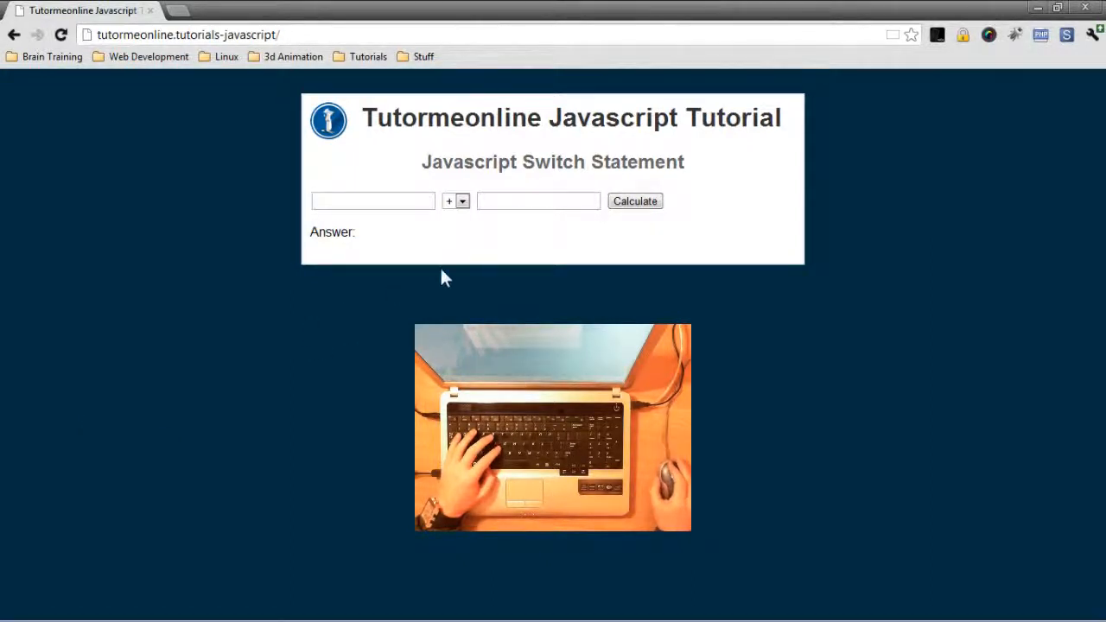
# - Wrap the calculator's if/else-if chain in /* and */ comment markers
pyautogui.click(373, 201)
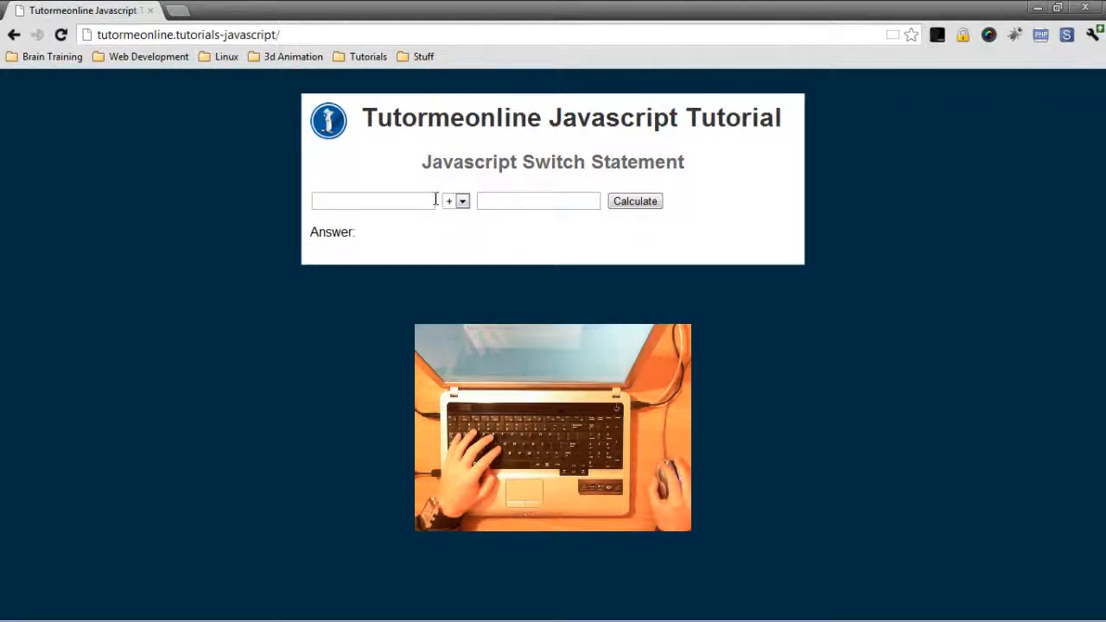
pyautogui.moveTo(229, 216)
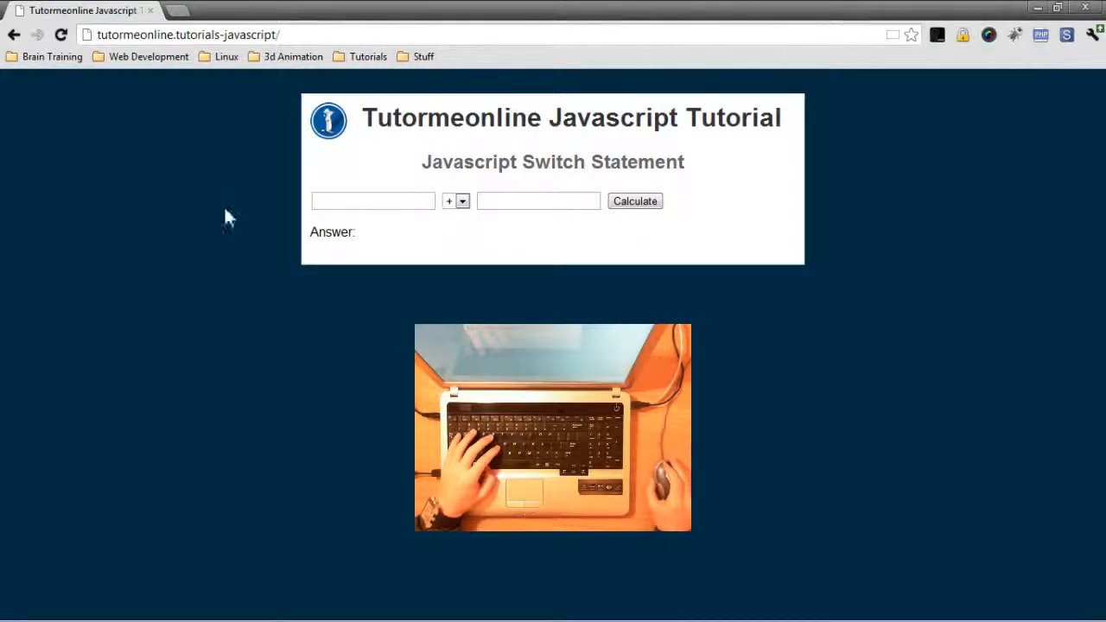
pyautogui.moveTo(189, 227)
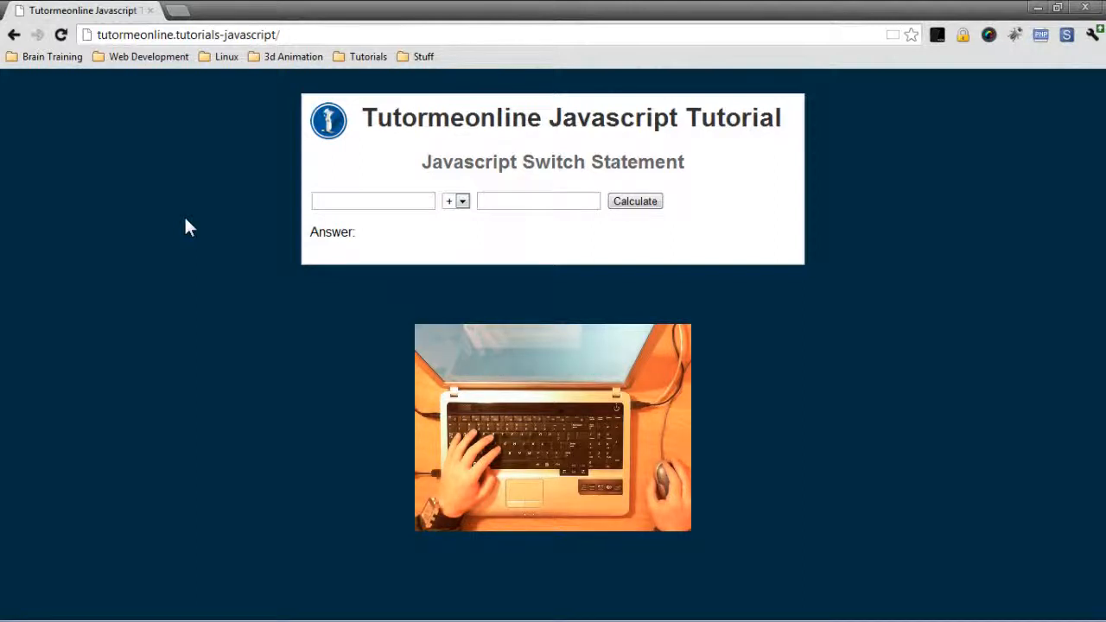
pyautogui.moveTo(177, 277)
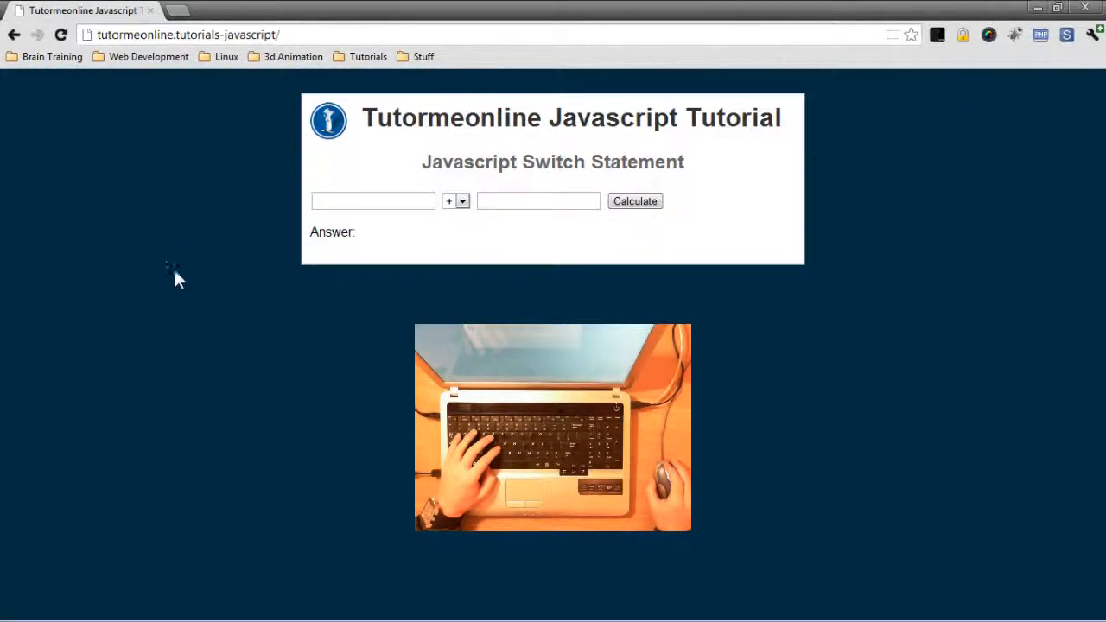
pyautogui.moveTo(112, 328)
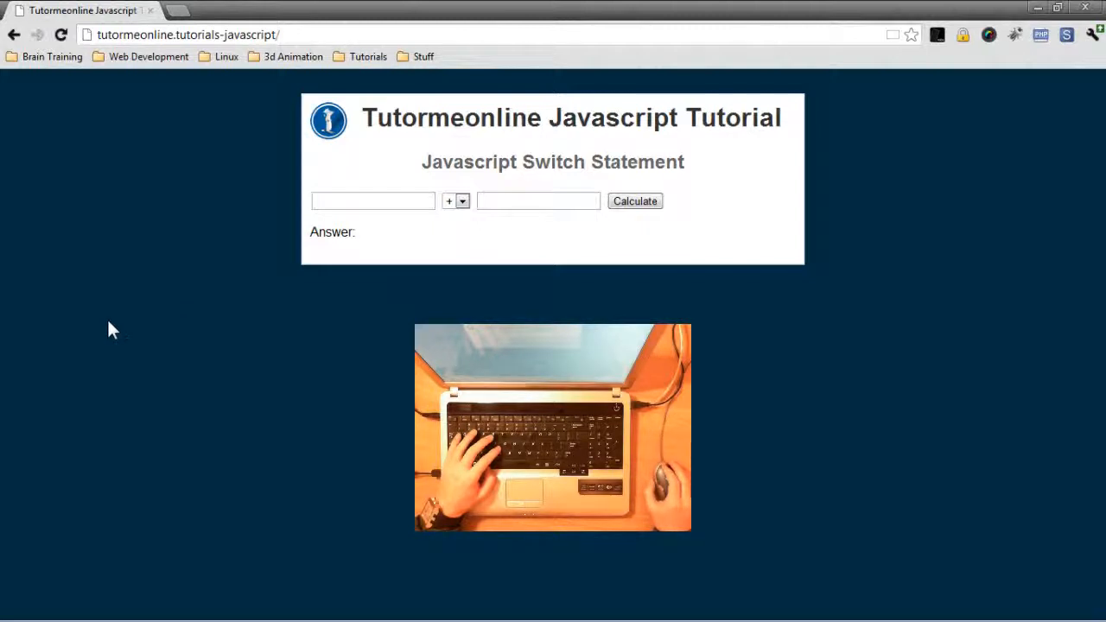
pyautogui.moveTo(437, 252)
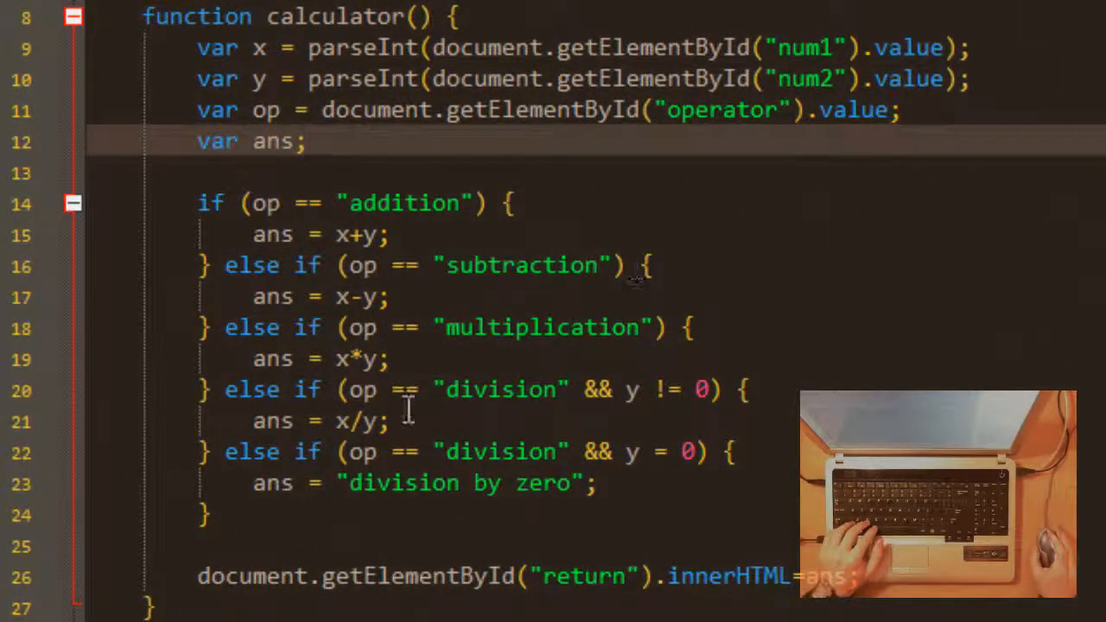
pyautogui.click(310, 141)
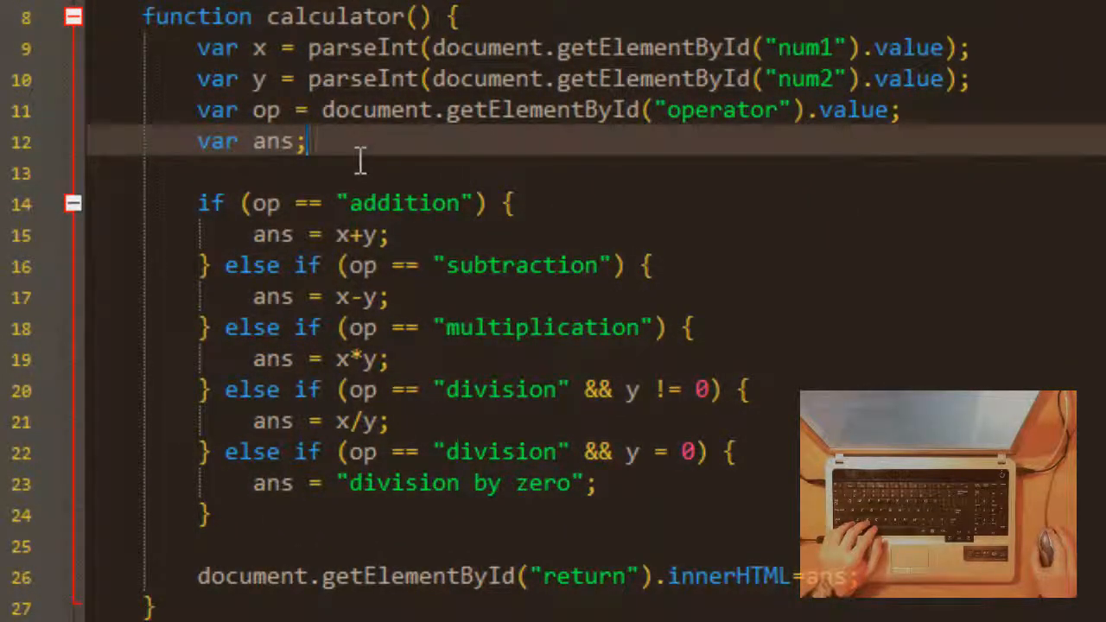
pyautogui.moveTo(358, 221)
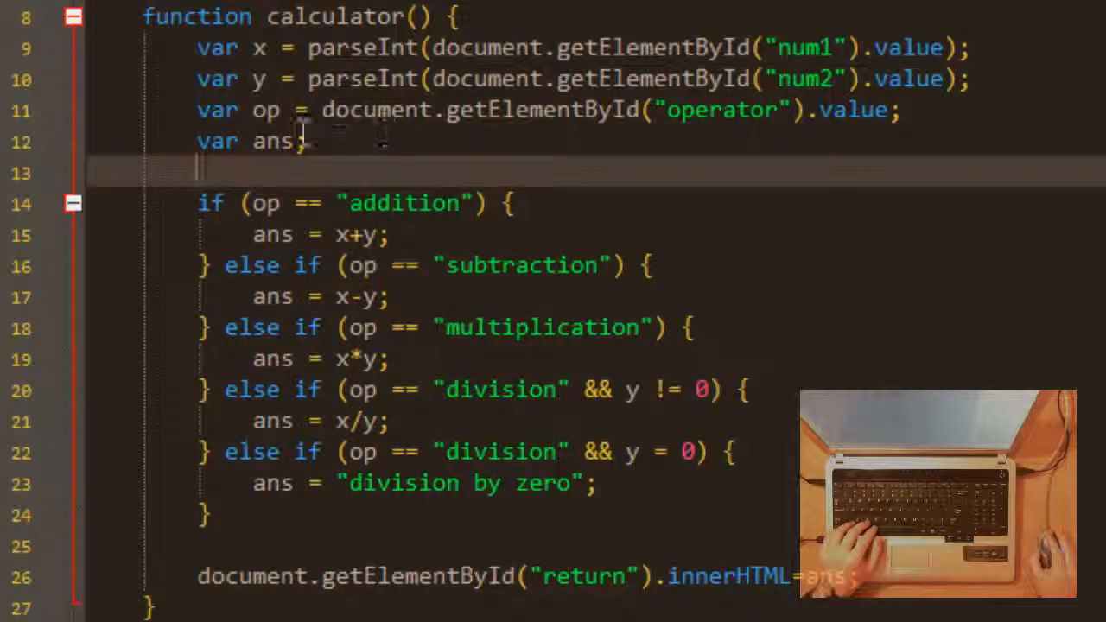
pyautogui.moveTo(240, 235)
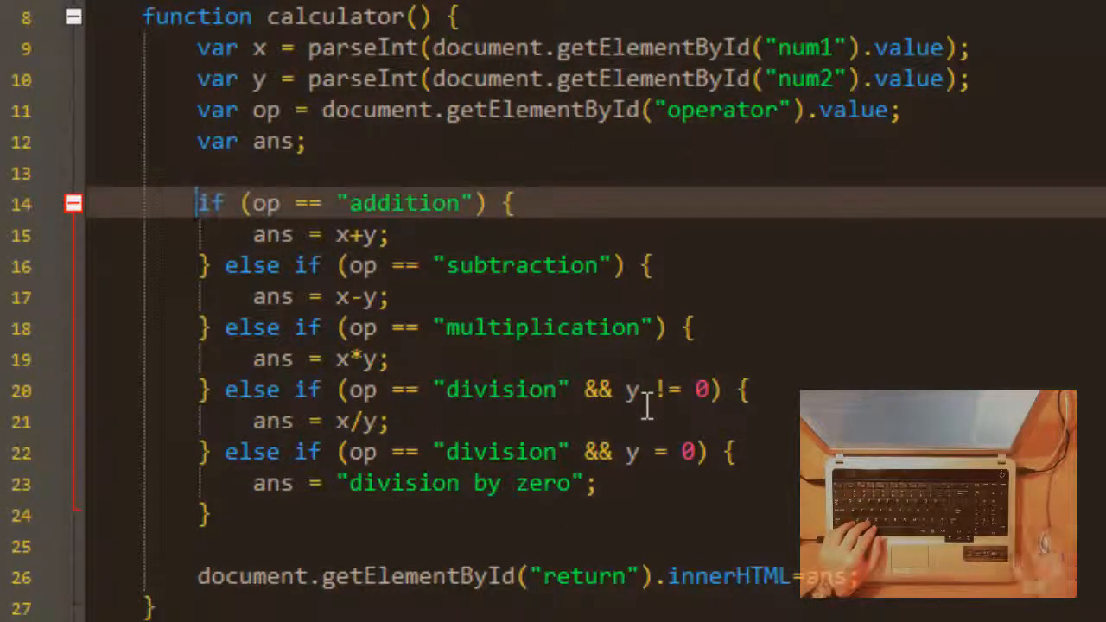
pyautogui.write('/*')
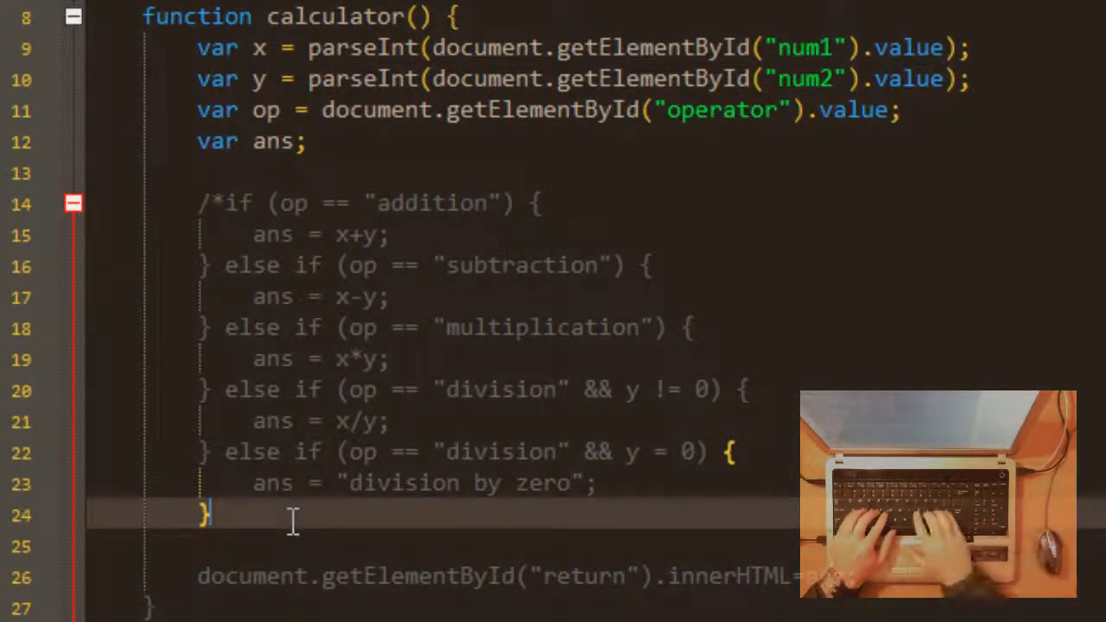
pyautogui.write('*')
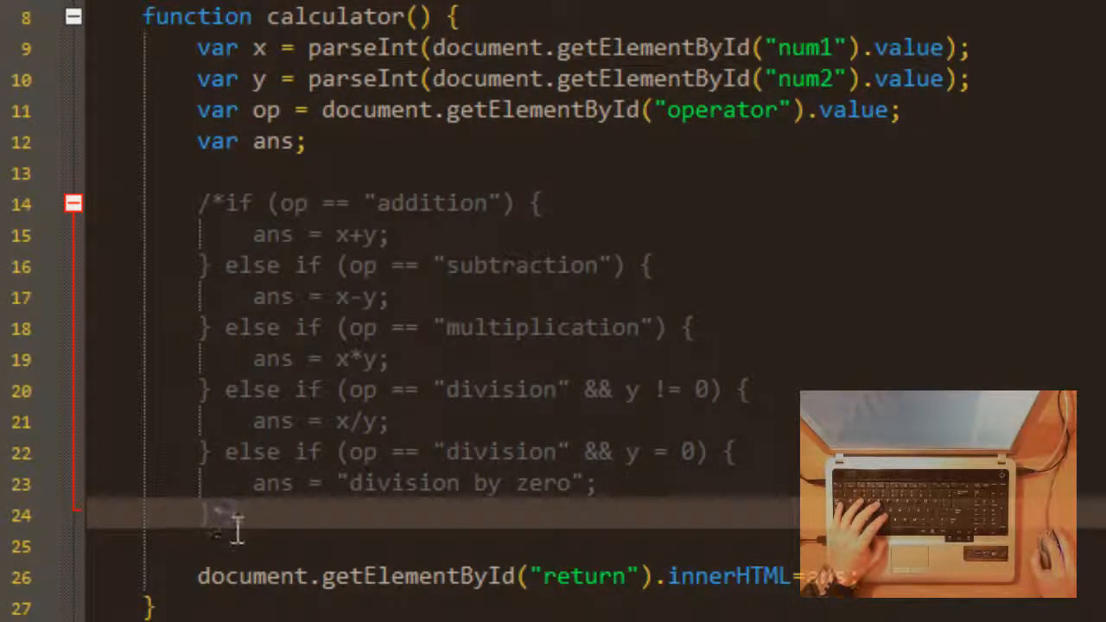
pyautogui.moveTo(426, 255)
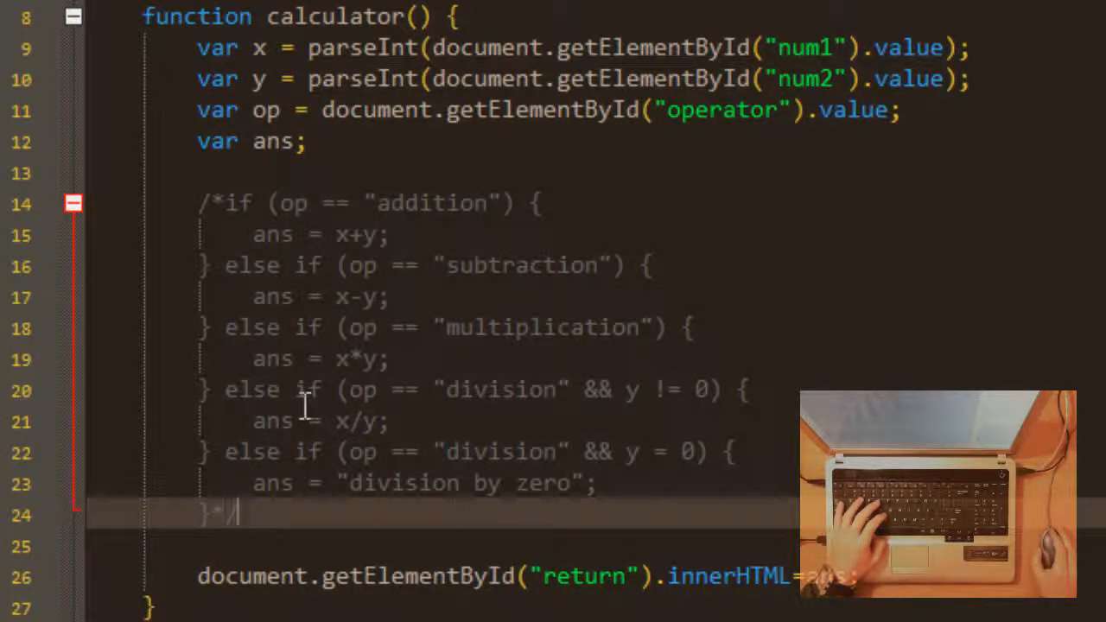
pyautogui.scroll(-3)
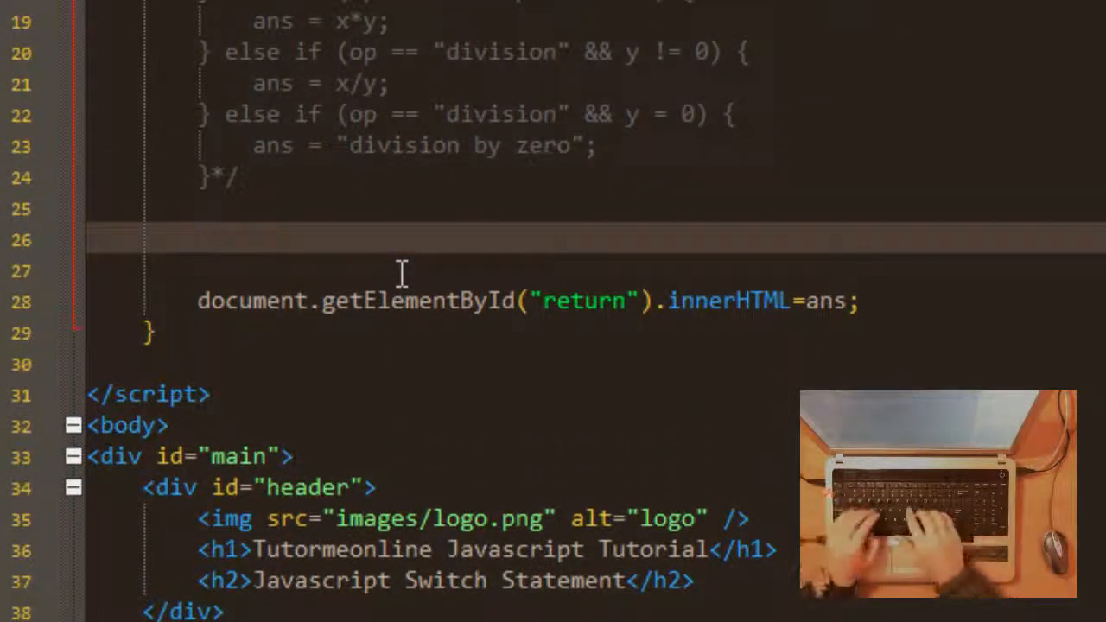
# - Type an empty switch(op) { } block beneath the commented-out chain
pyautogui.write('sw')
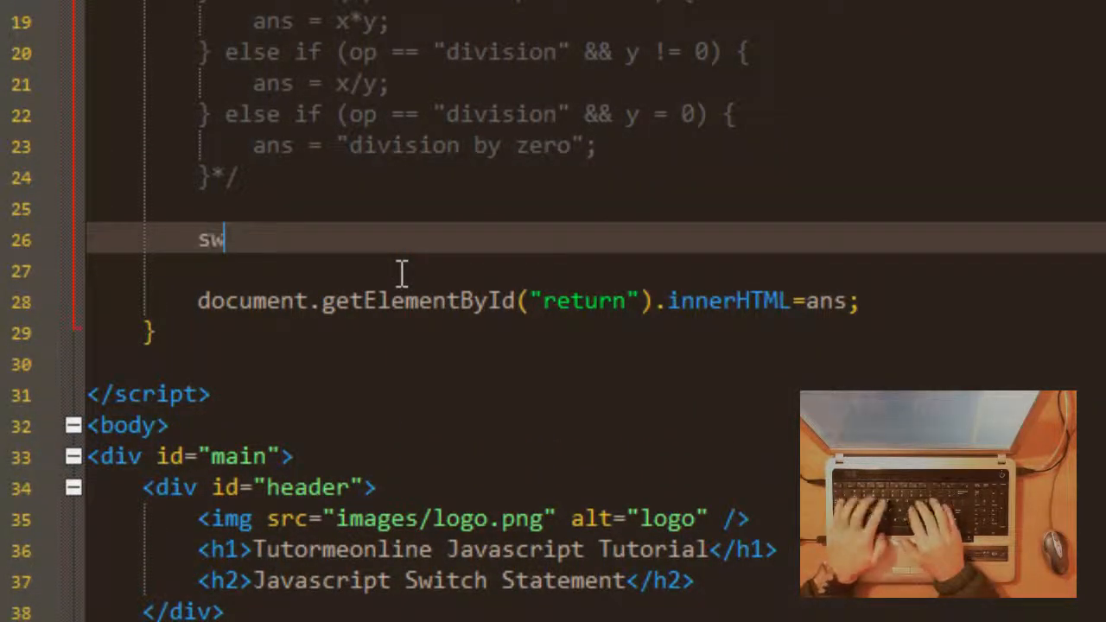
pyautogui.write('itch (')
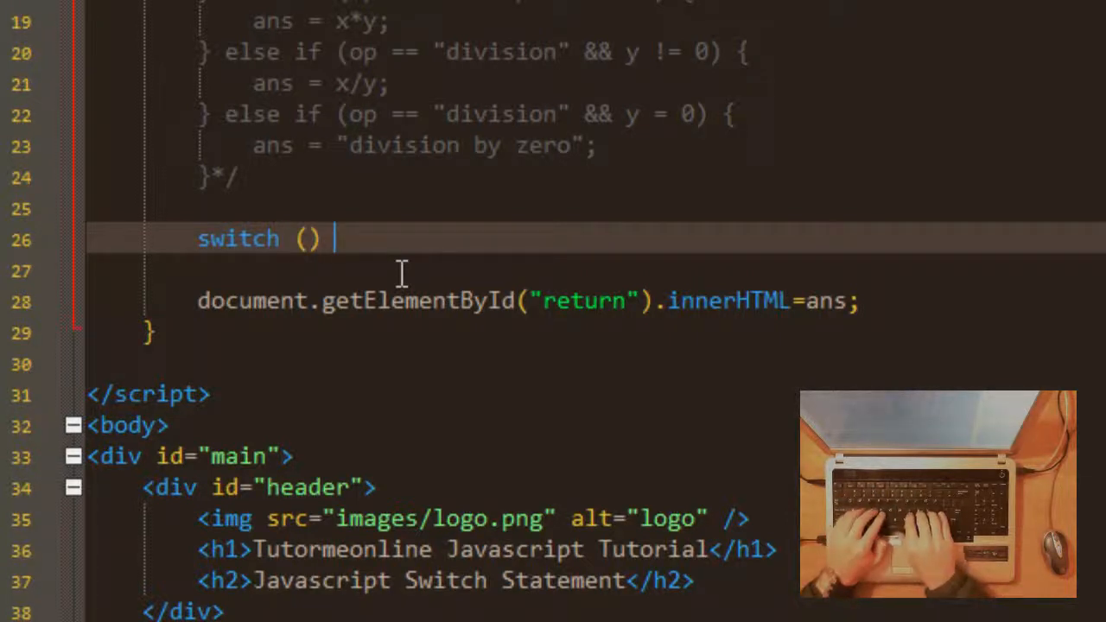
pyautogui.write('{')
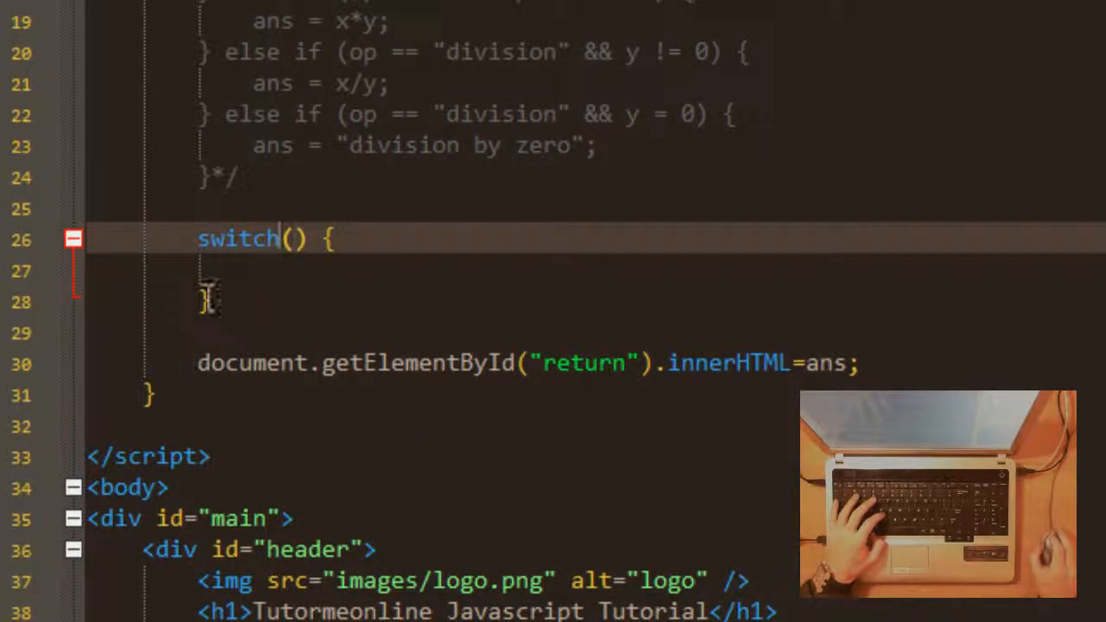
pyautogui.click(294, 239)
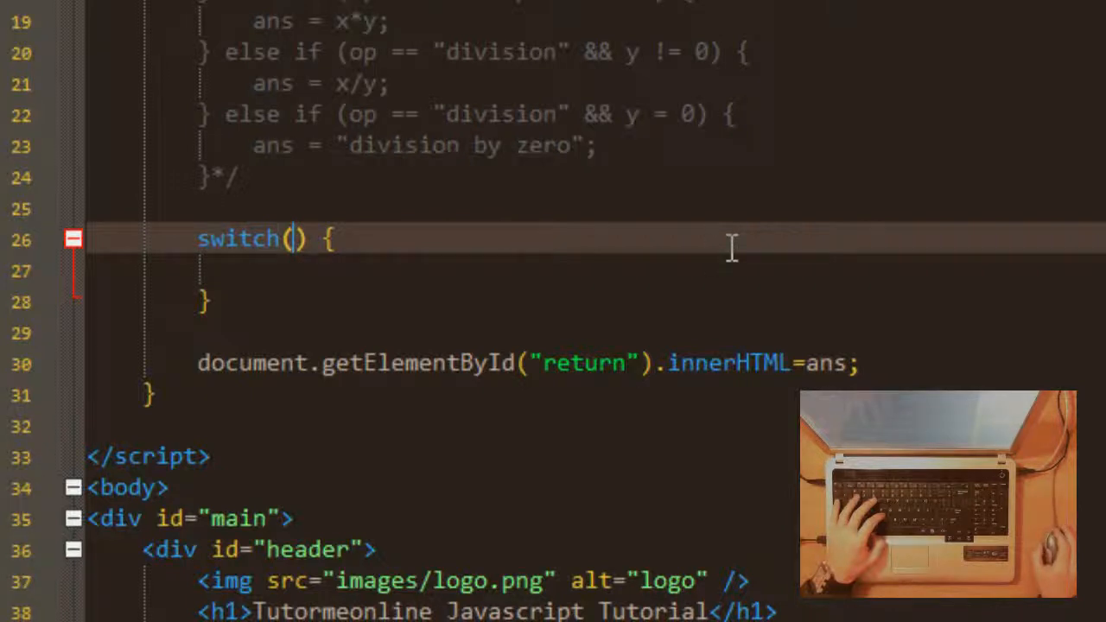
pyautogui.moveTo(393, 317)
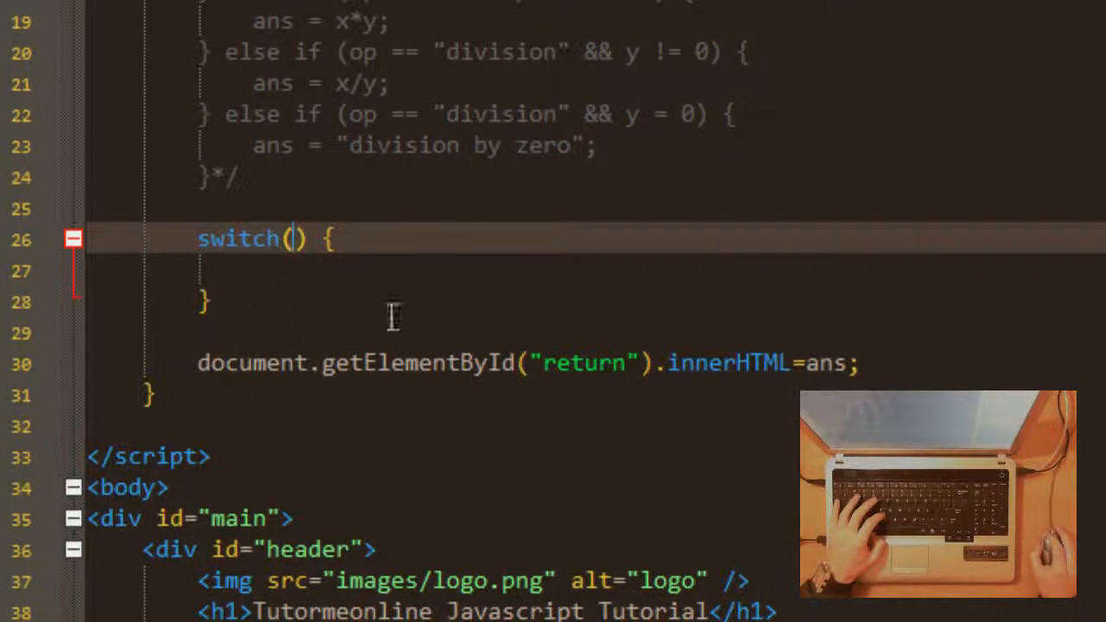
pyautogui.write('op')
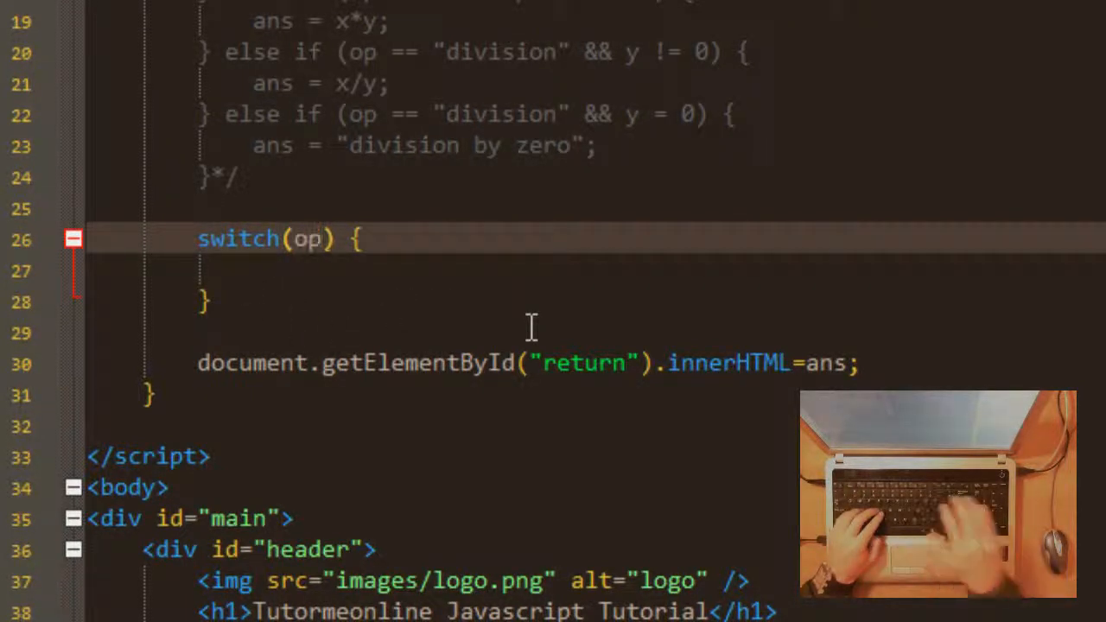
pyautogui.moveTo(411, 164)
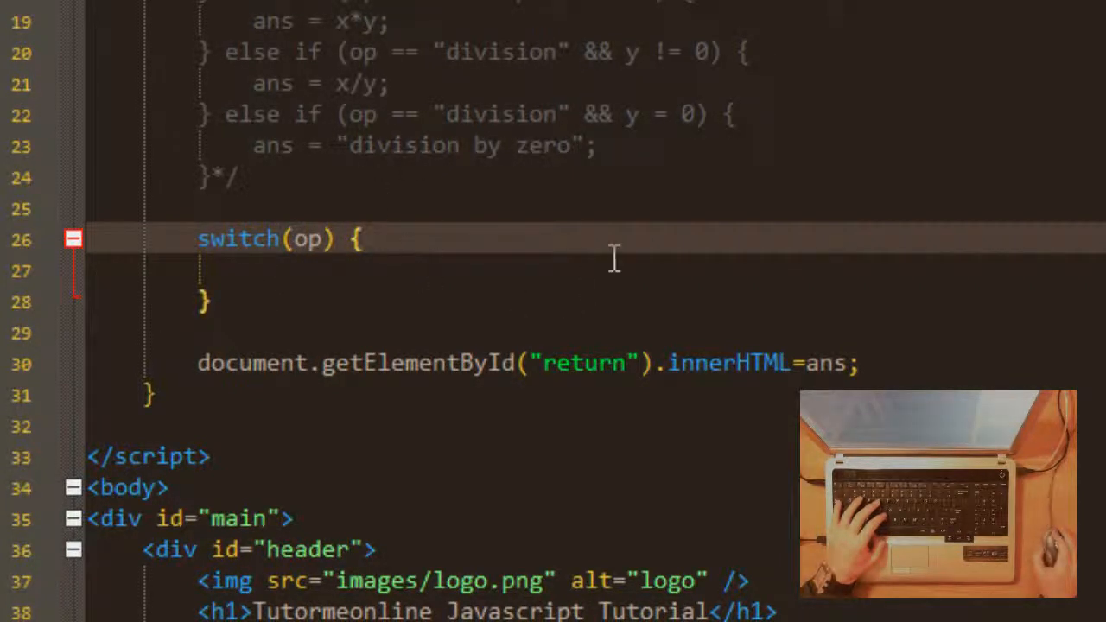
pyautogui.scroll(-3)
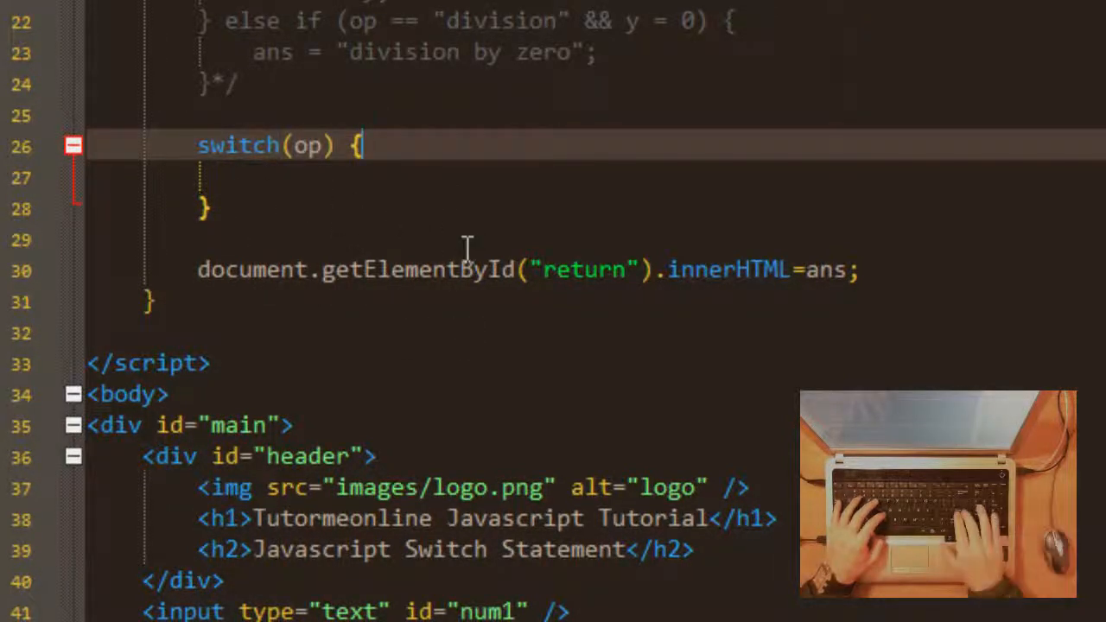
# - Write case "addition": with ans = x+y; inside the switch
pyautogui.write('ca')
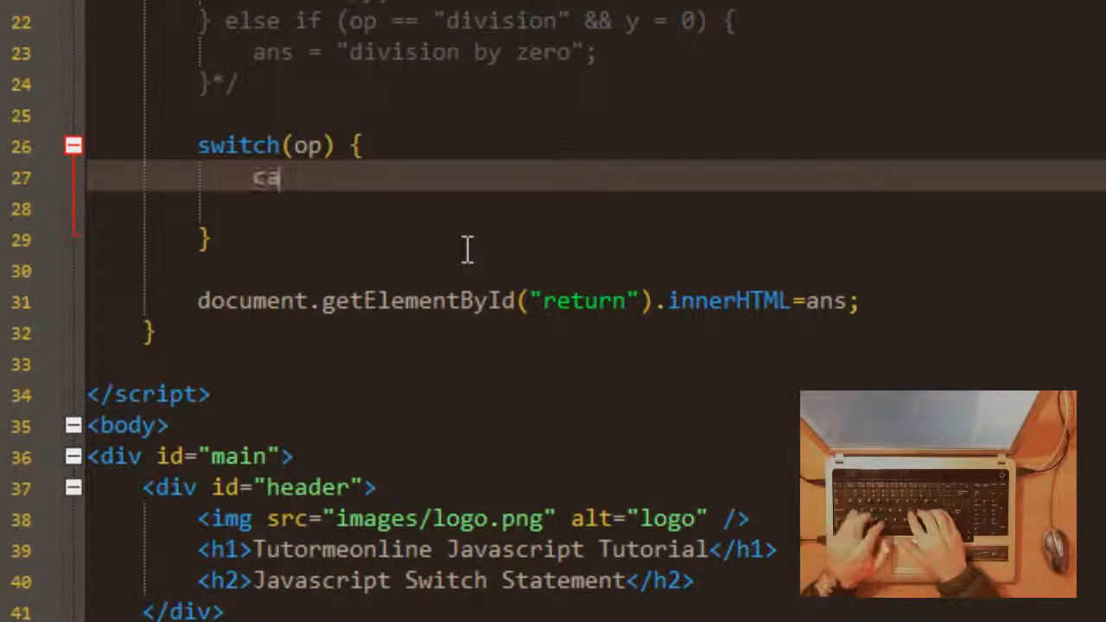
pyautogui.write('se')
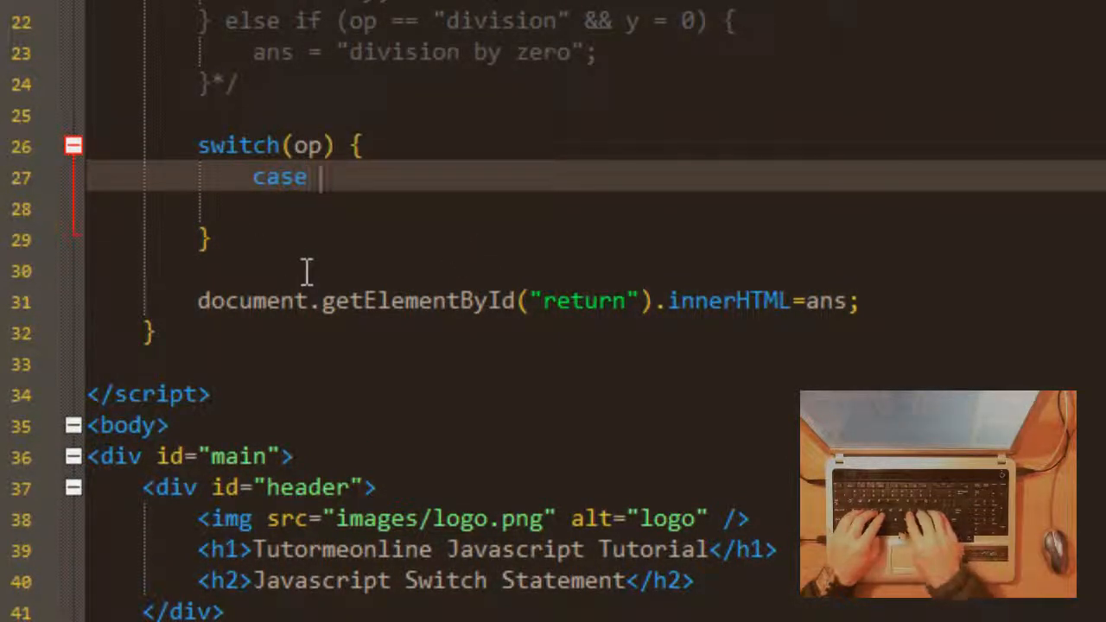
pyautogui.write('"addition"')
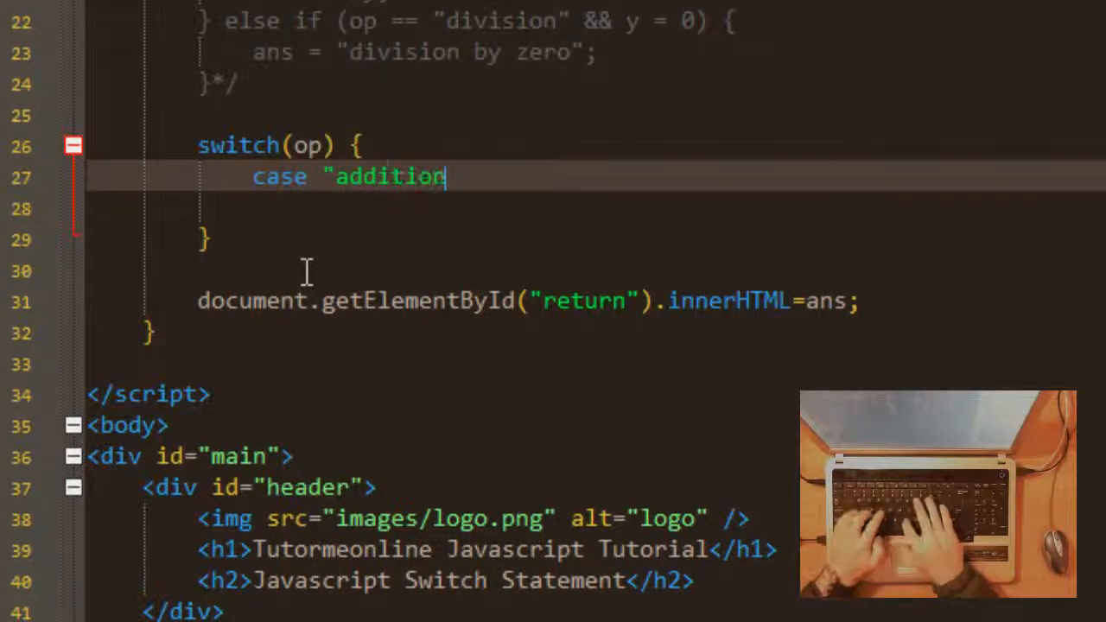
pyautogui.write('"')
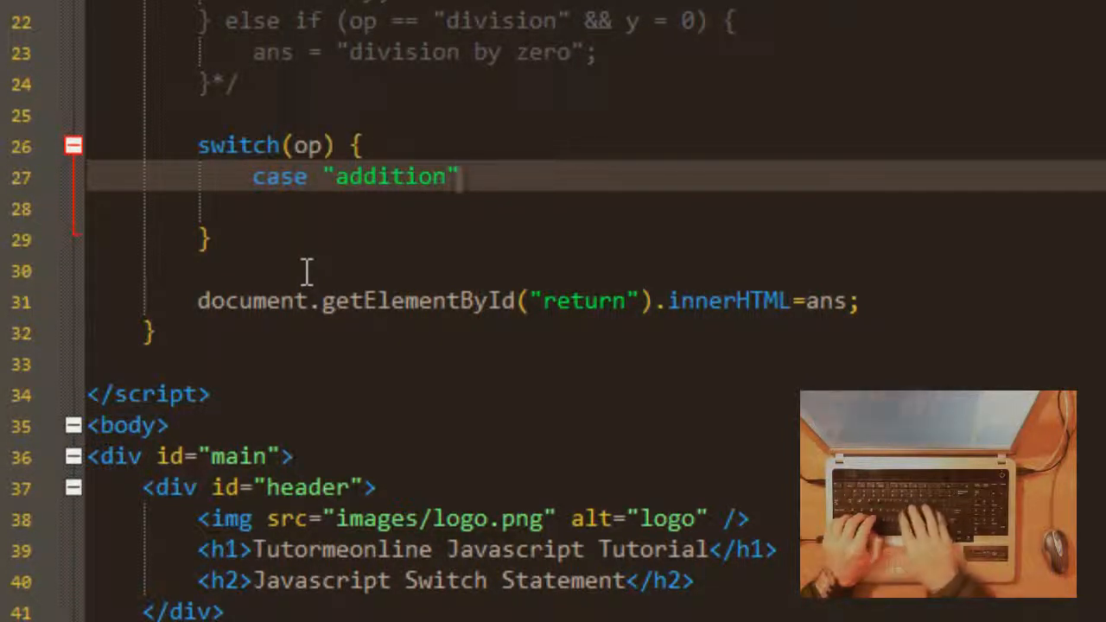
pyautogui.write(':')
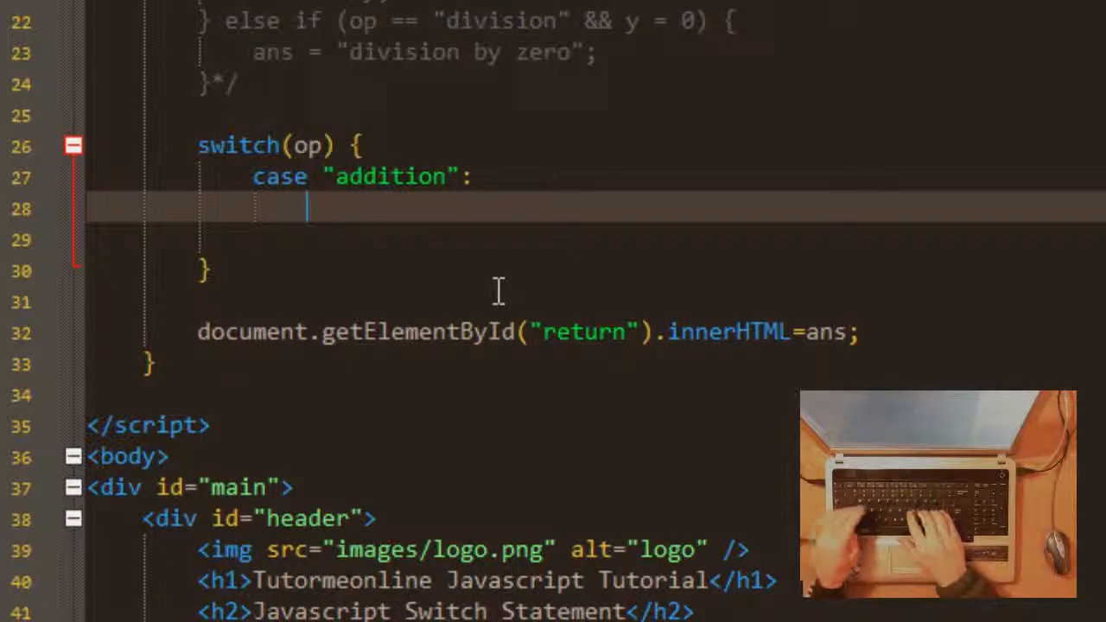
pyautogui.write('ans')
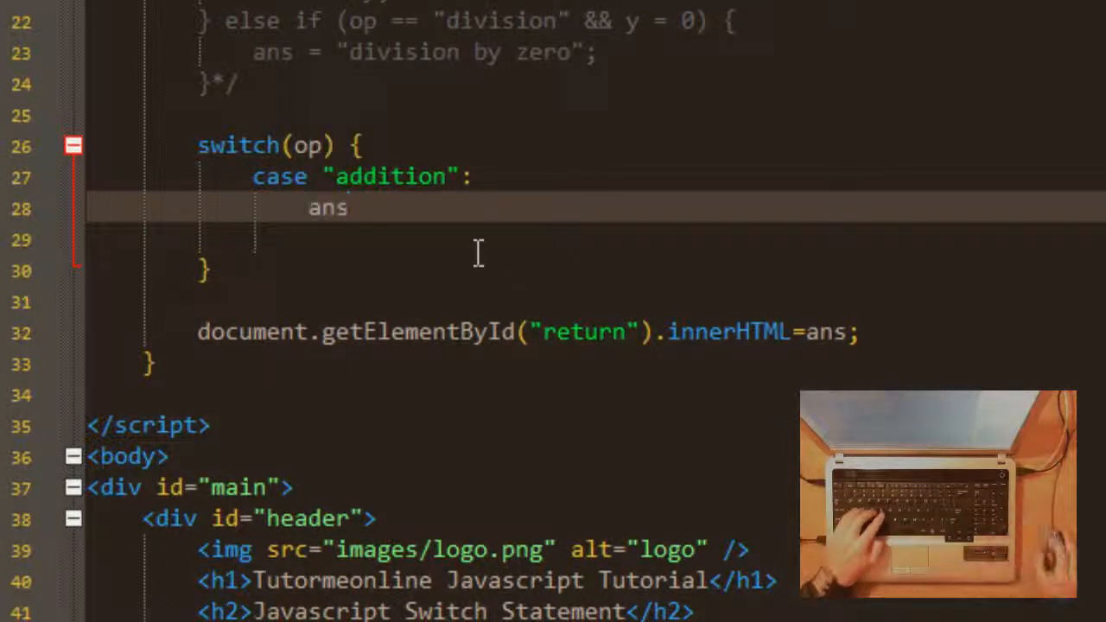
pyautogui.moveTo(412, 285)
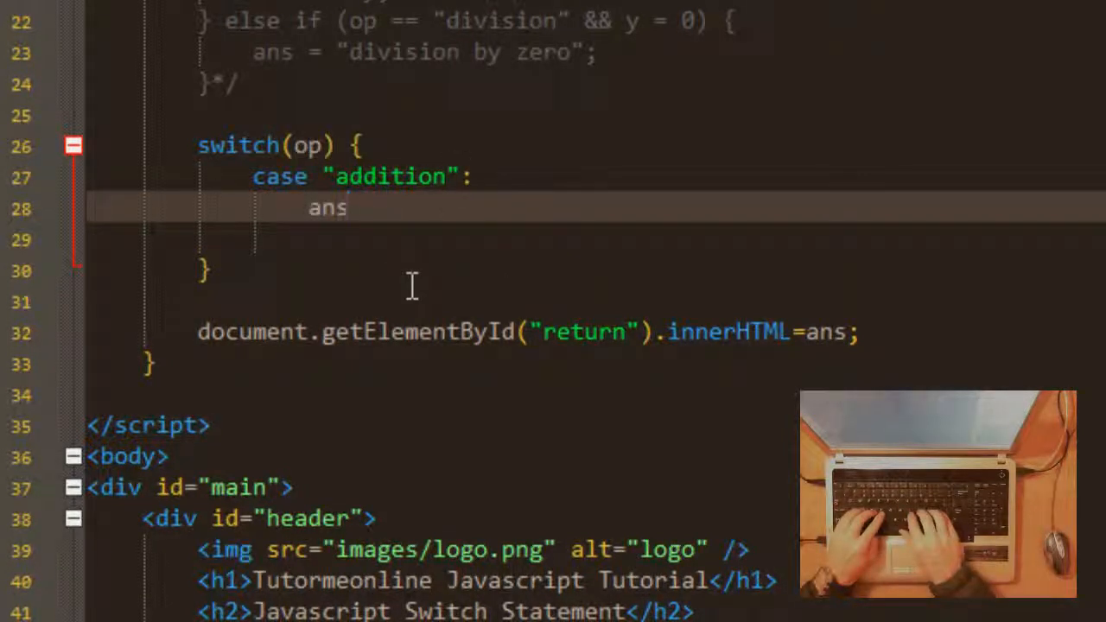
pyautogui.write('=')
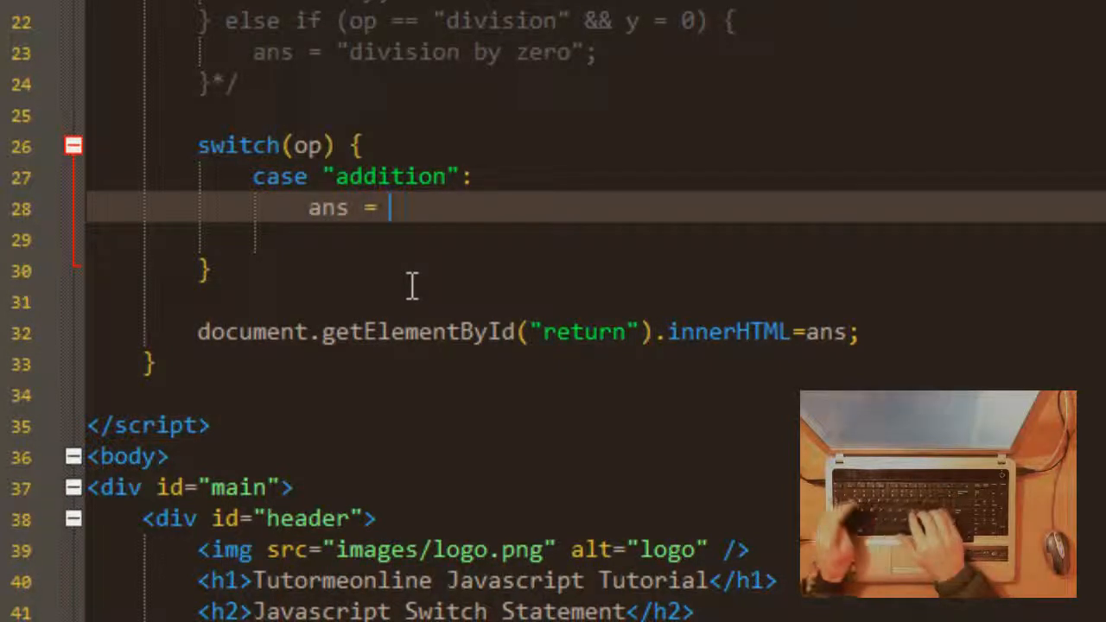
pyautogui.write('x')
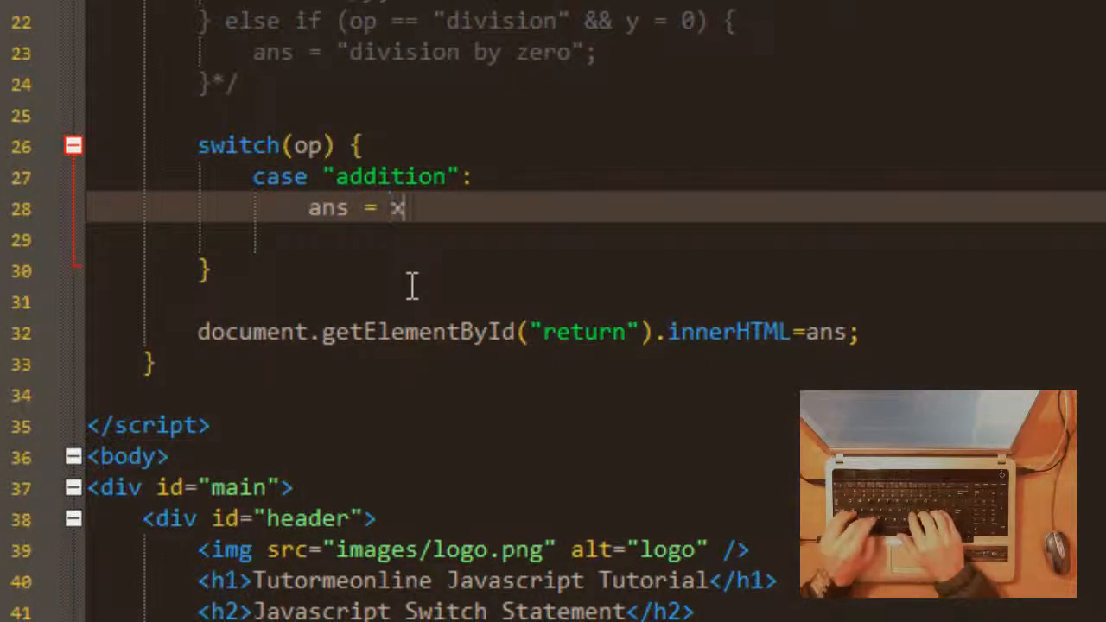
pyautogui.write('+y')
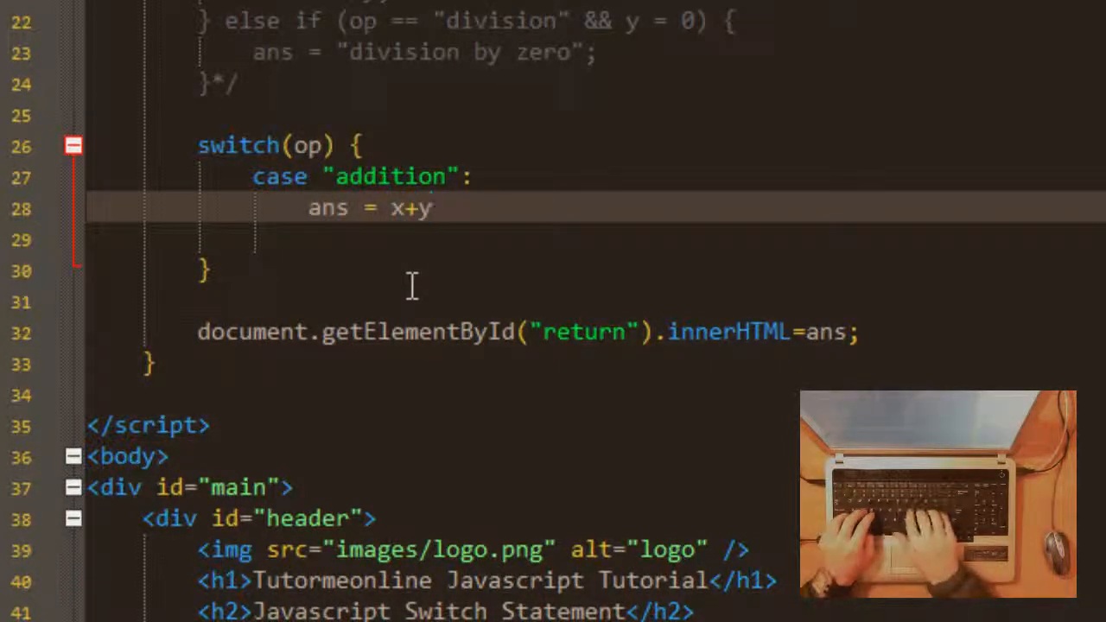
pyautogui.write(';')
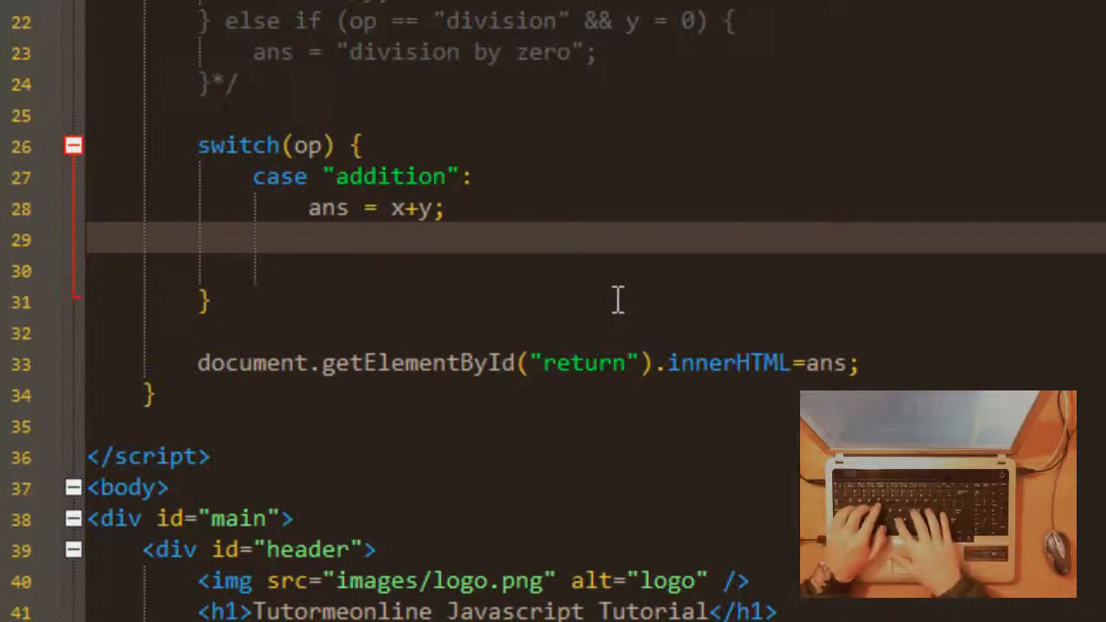
# - Add break; after the addition case and a default: label below it
pyautogui.write('break')
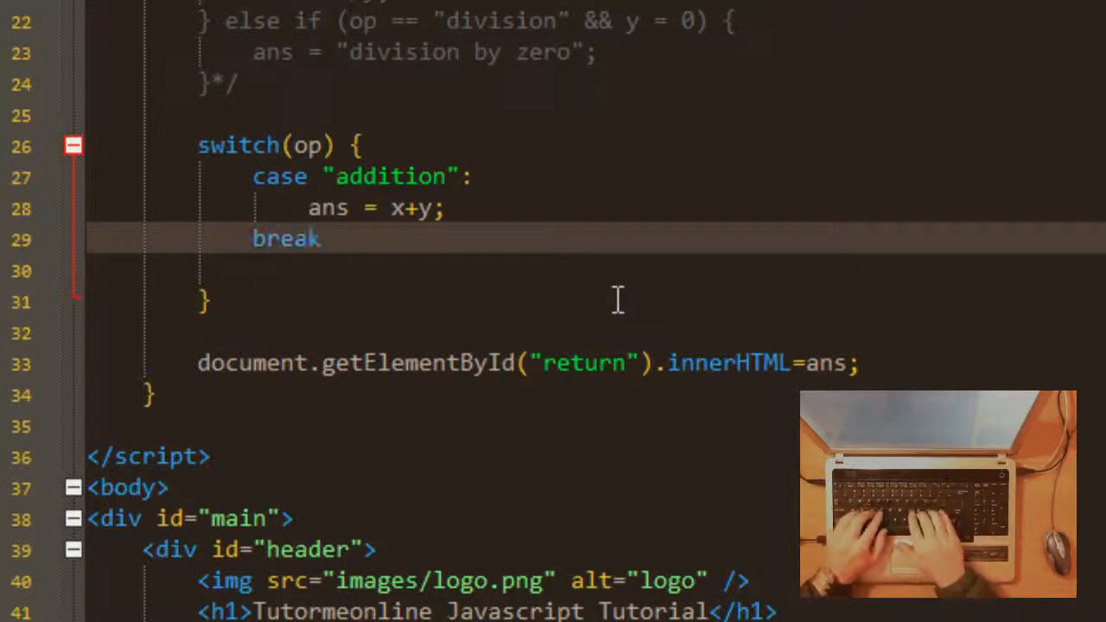
pyautogui.write(';')
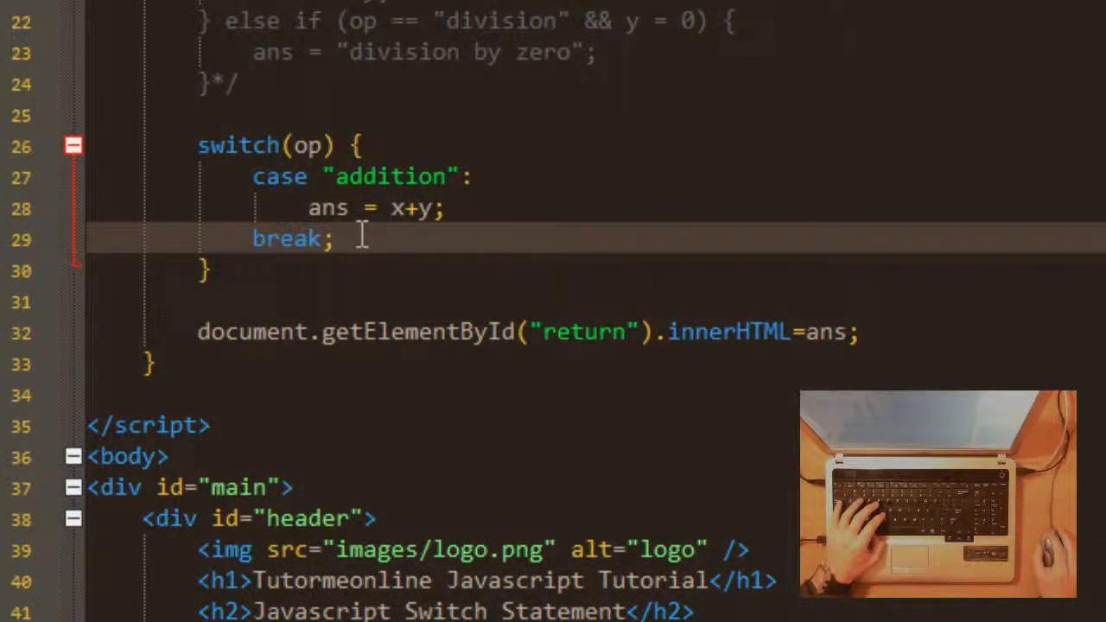
pyautogui.moveTo(350, 249)
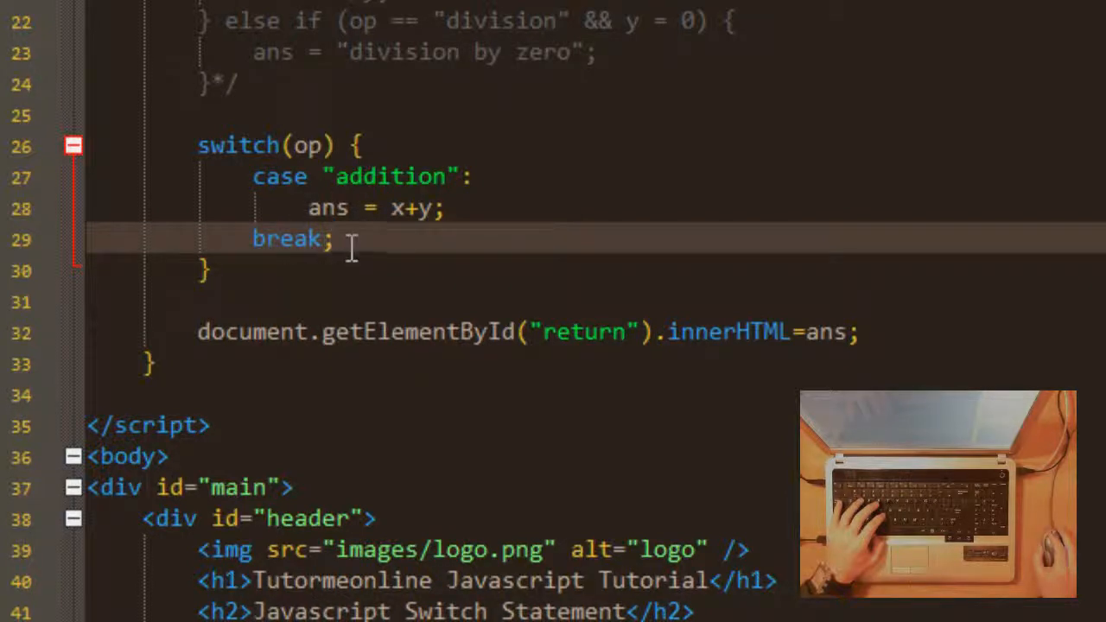
pyautogui.moveTo(311, 333)
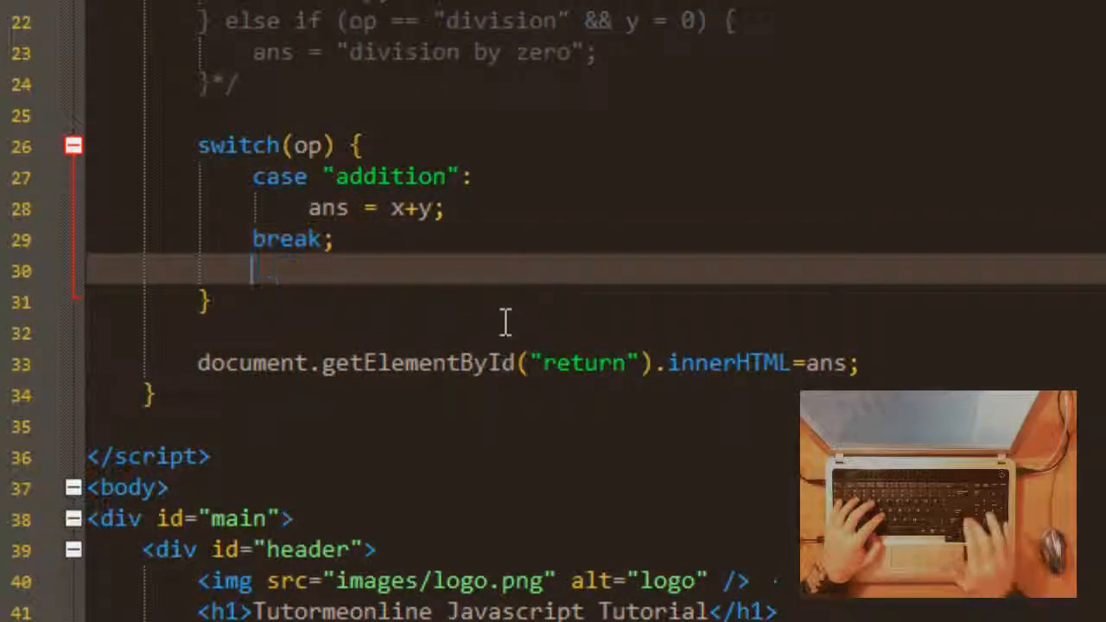
pyautogui.write('default')
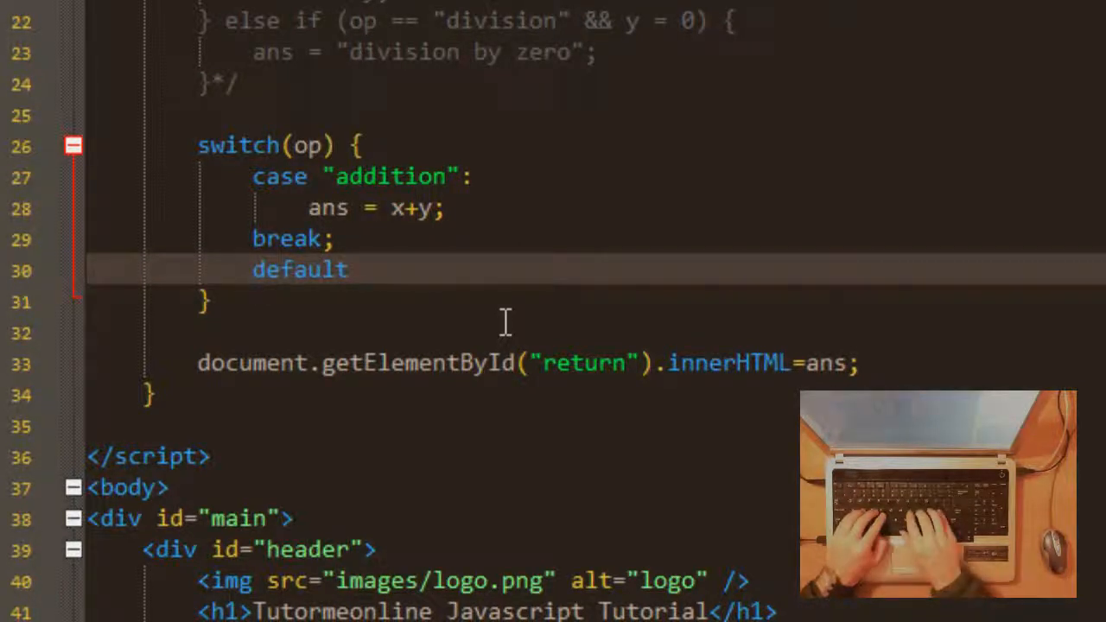
pyautogui.write(':')
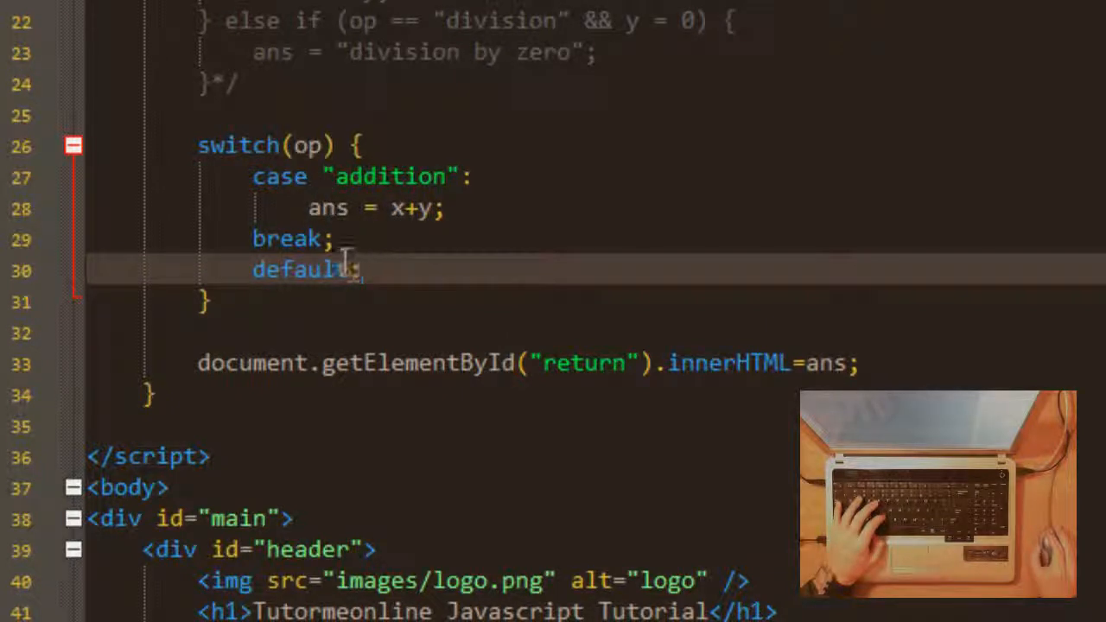
pyautogui.moveTo(559, 304)
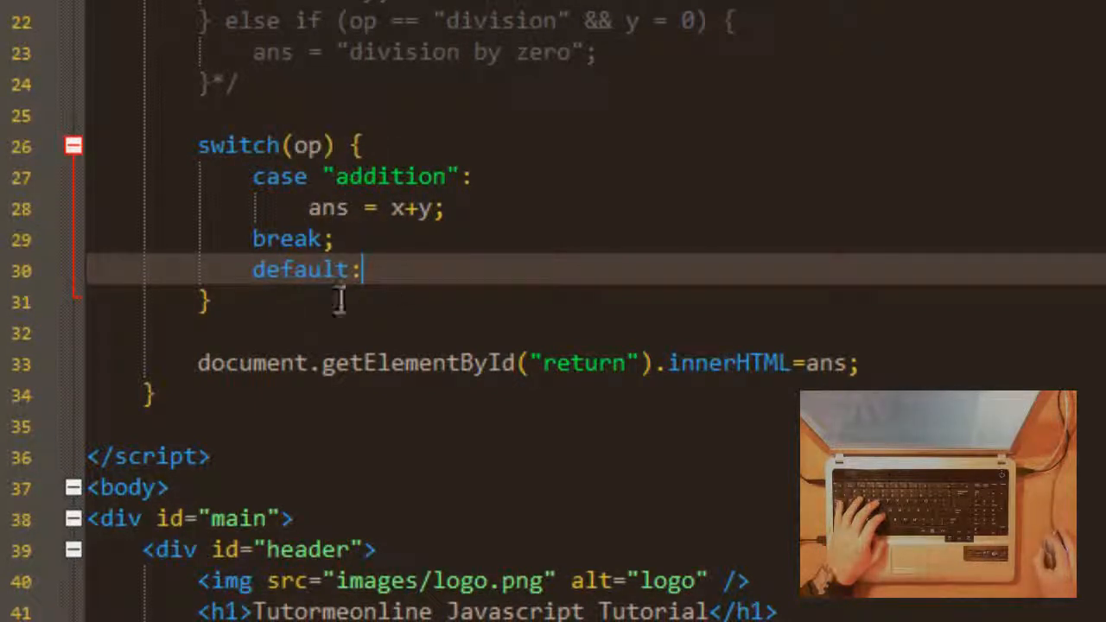
# - Fill the default case with ans = "not addition"; followed by break;
pyautogui.press('Enter')
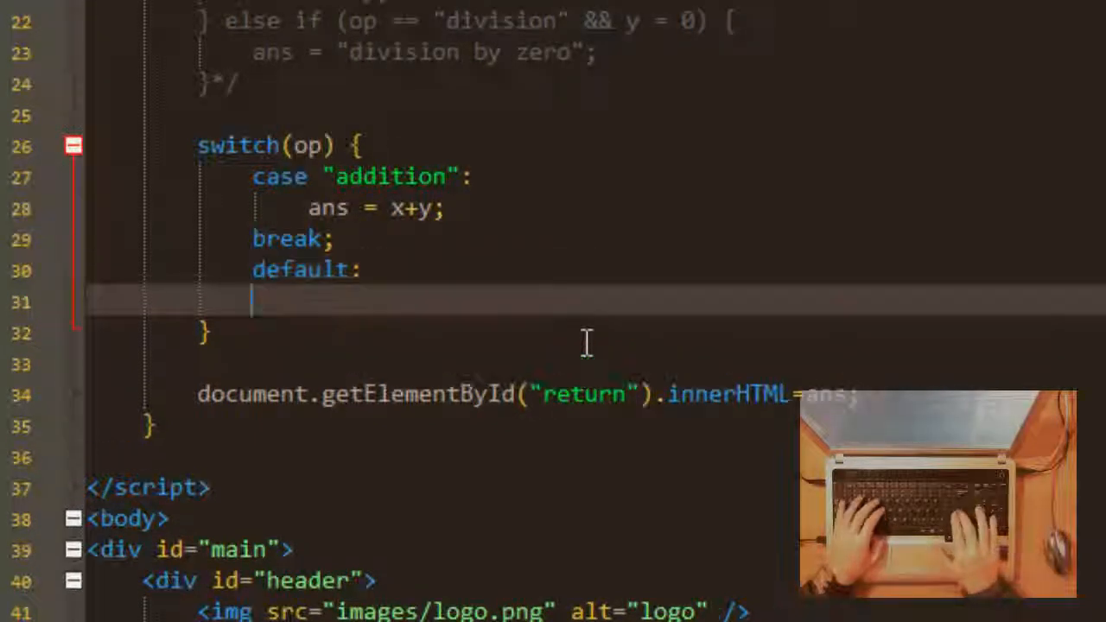
pyautogui.write('ans')
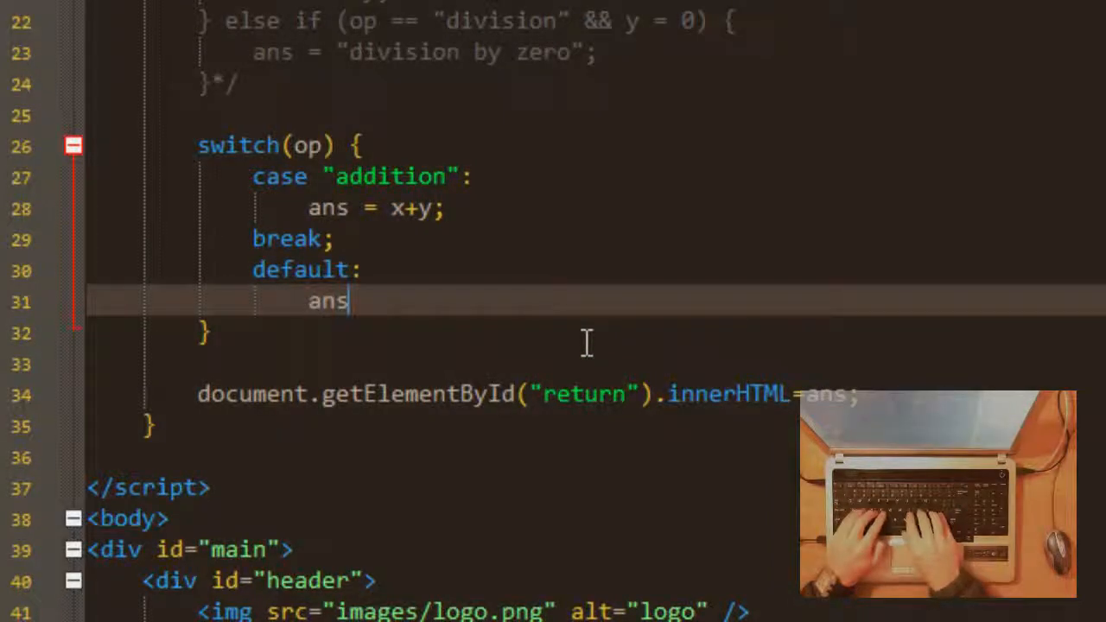
pyautogui.write('=')
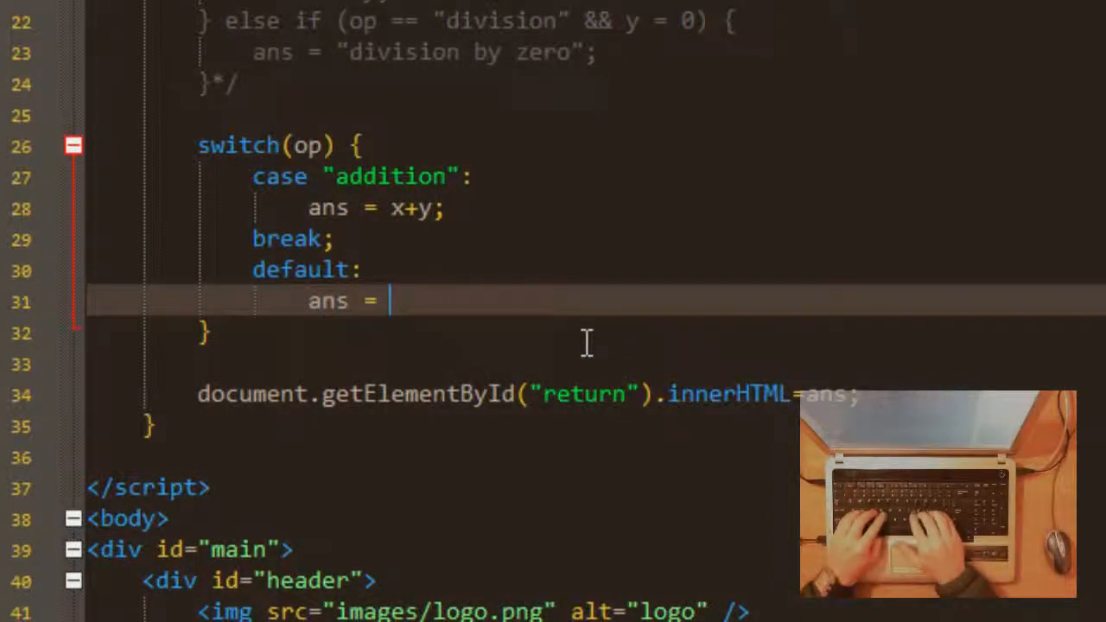
pyautogui.write('"not')
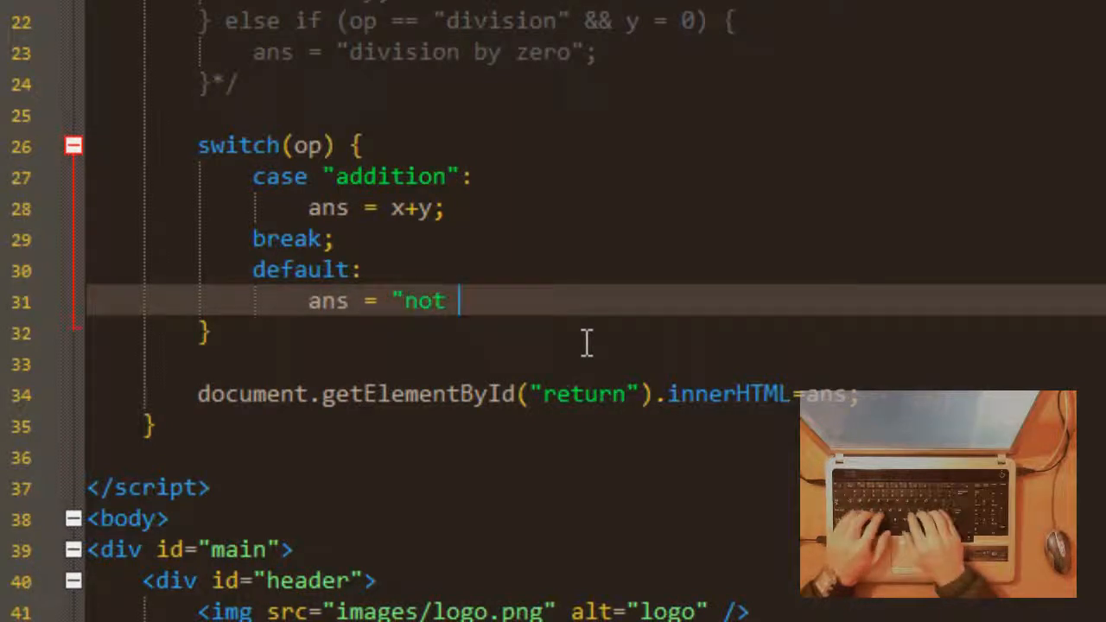
pyautogui.write('addition";')
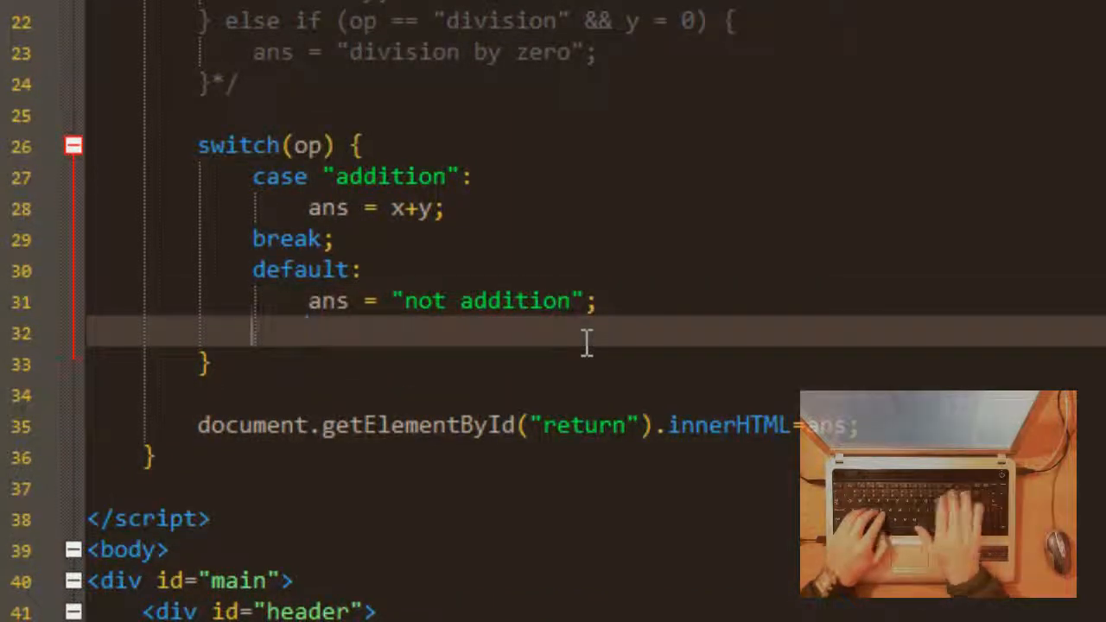
pyautogui.write('break;')
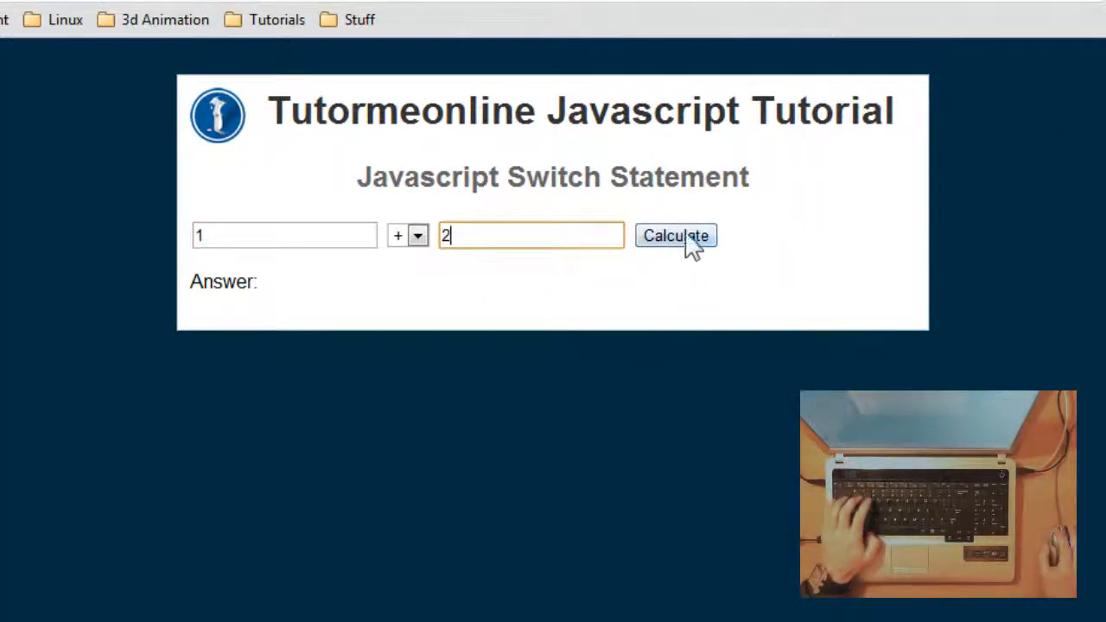
# - Calculate 1 + 2 on the calculator page, getting 3
pyautogui.click(676, 235)
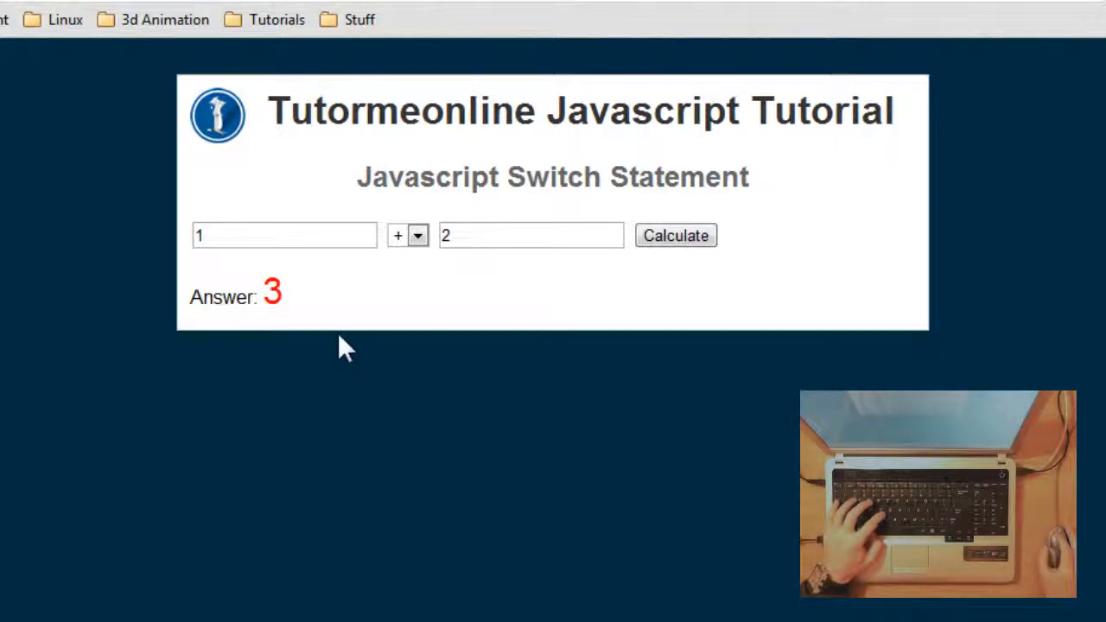
# - Calculate with the minus operator, which reports 'not addition', then reset the operator to +
pyautogui.click(418, 236)
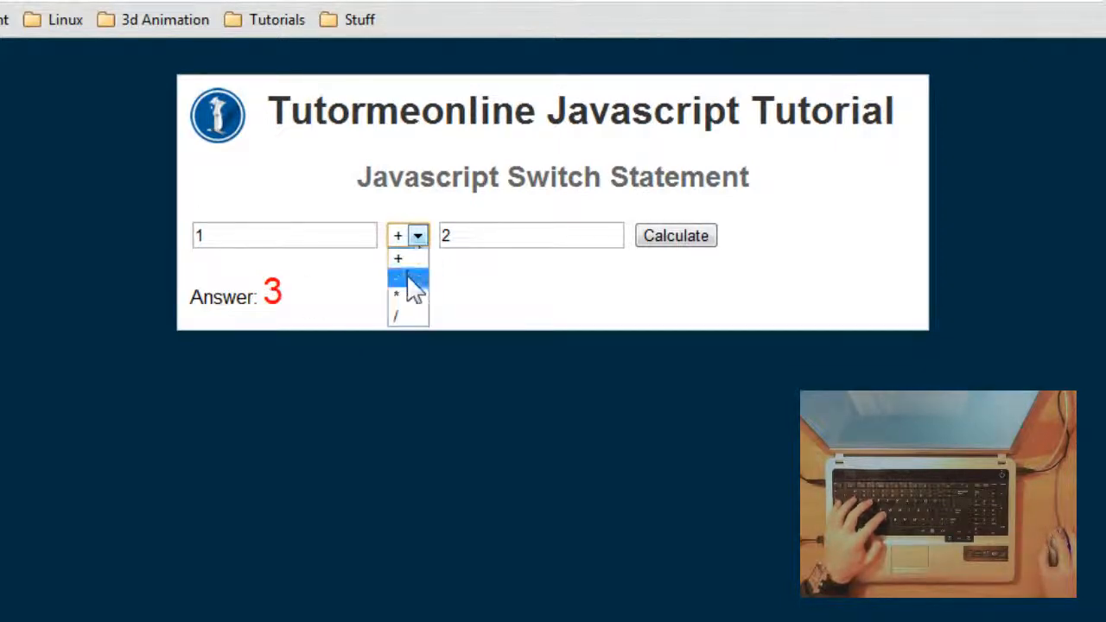
pyautogui.click(402, 278)
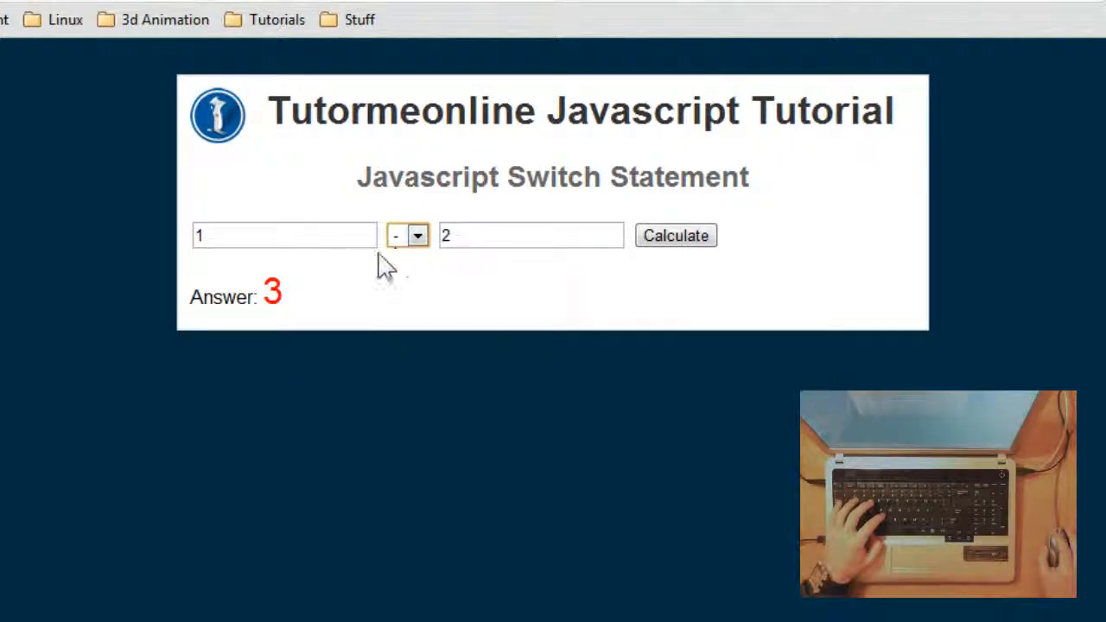
pyautogui.moveTo(436, 259)
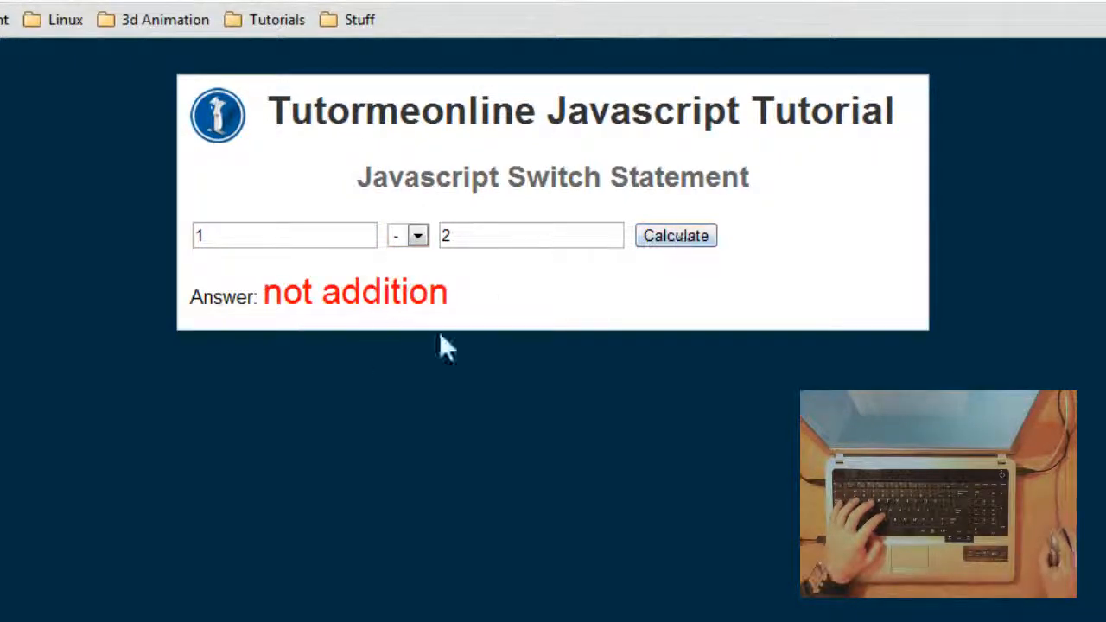
pyautogui.click(419, 235)
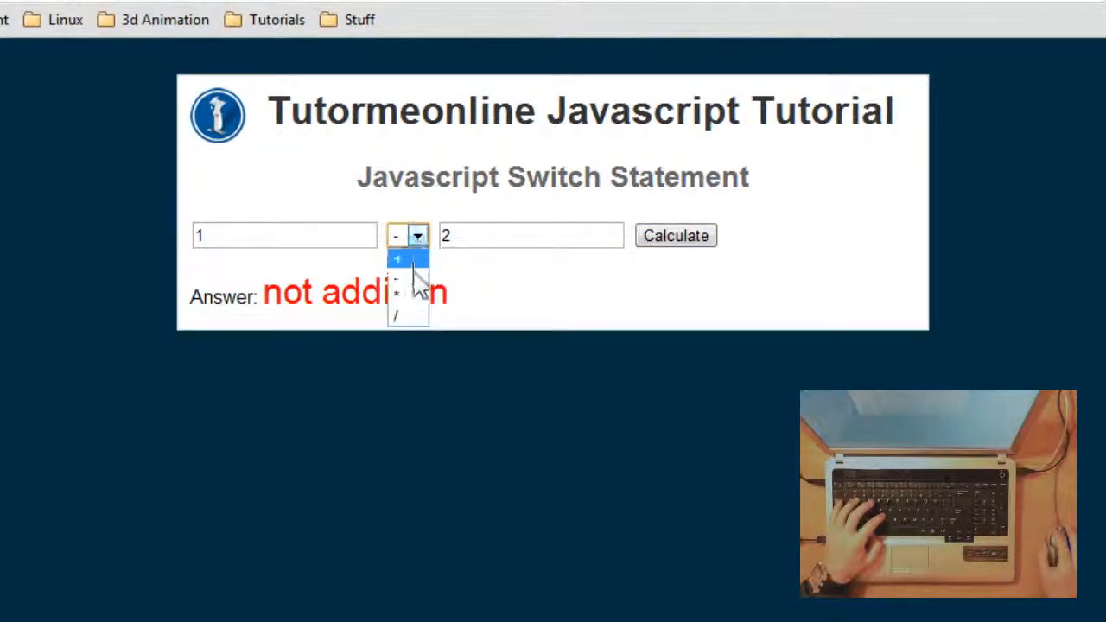
pyautogui.click(398, 294)
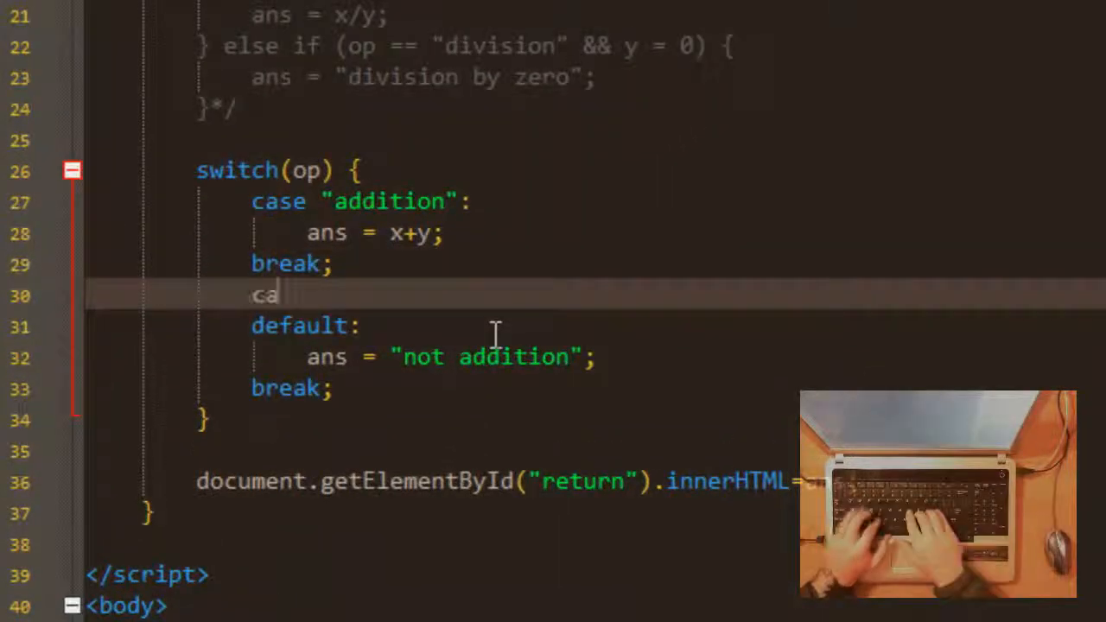
# - Add case "subtraction": setting ans = x-y; followed by break;
pyautogui.write('se "')
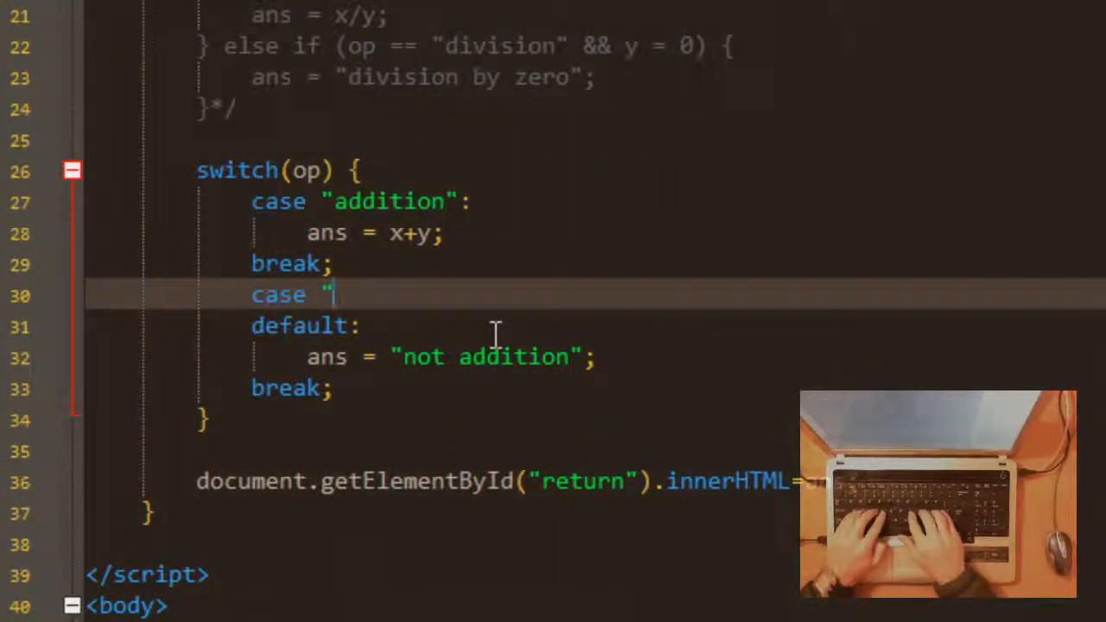
pyautogui.write('subtraction":')
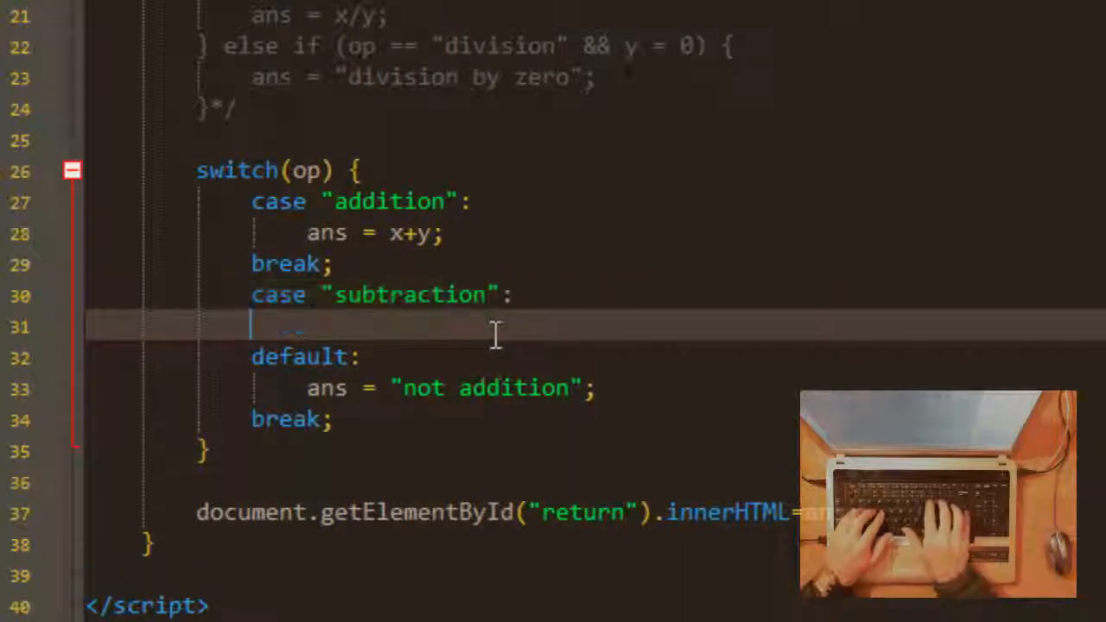
pyautogui.write('ans =')
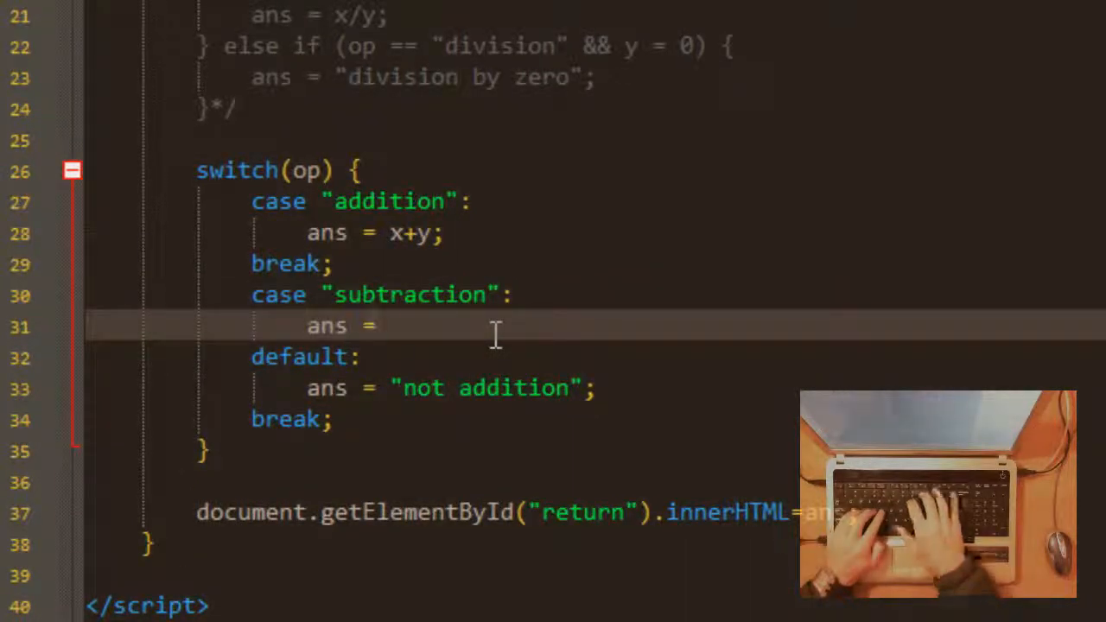
pyautogui.write('x-')
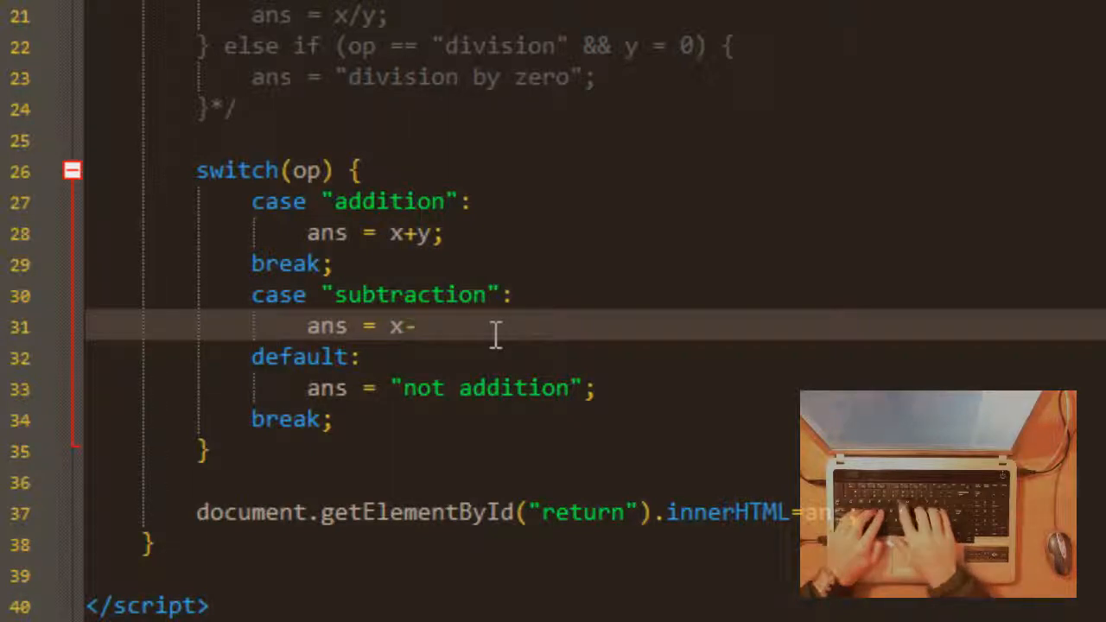
pyautogui.write('y;')
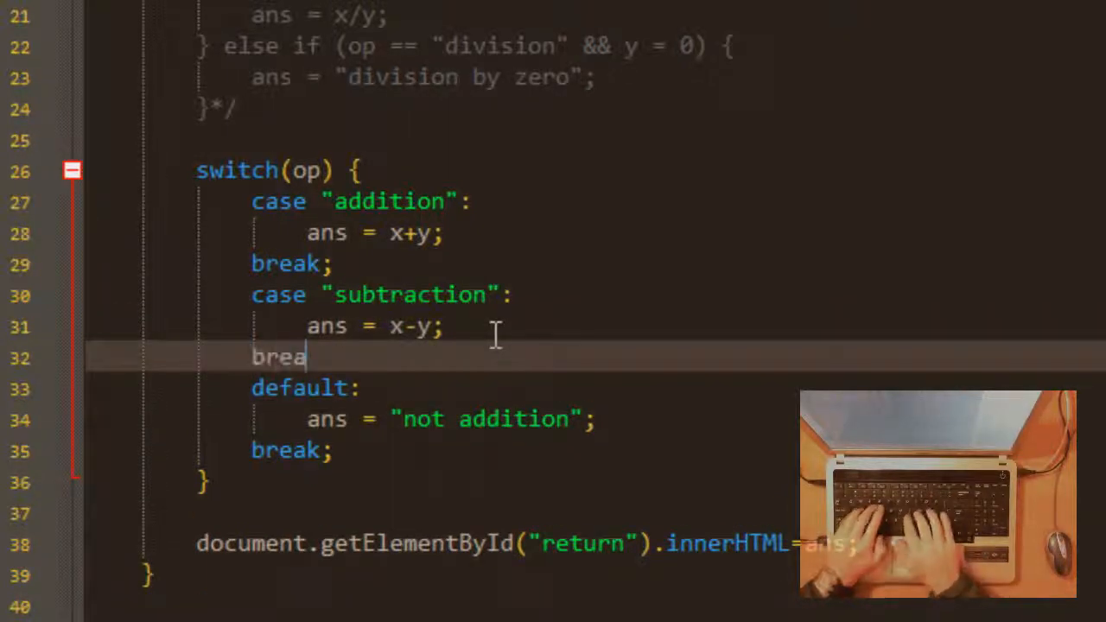
pyautogui.write('k;')
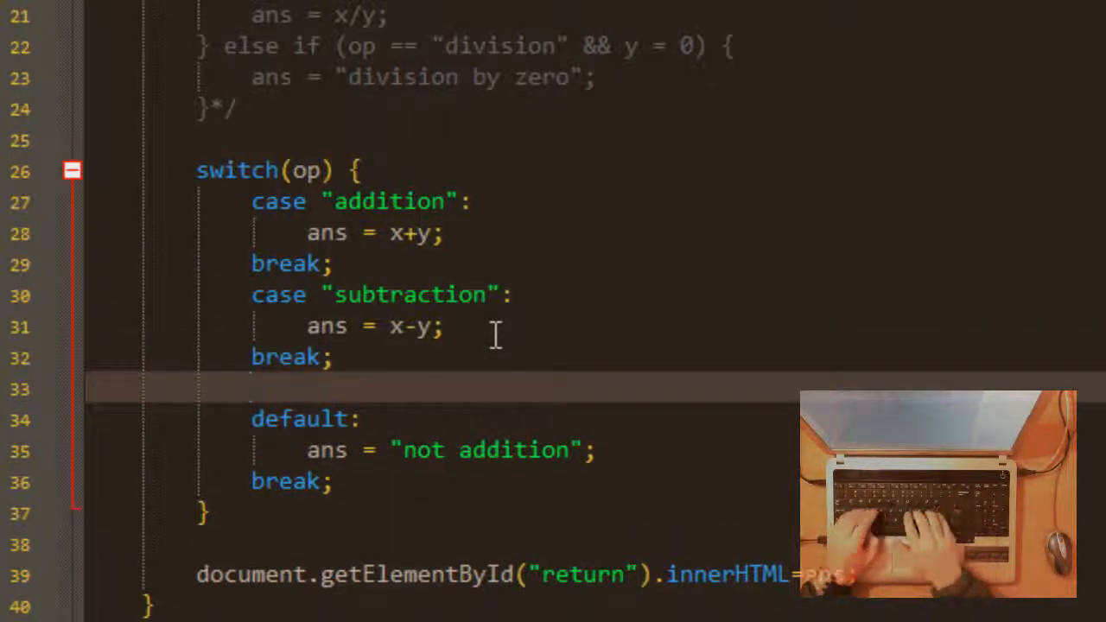
# - Add case "multiplication": setting ans = x*y;
pyautogui.write('case "')
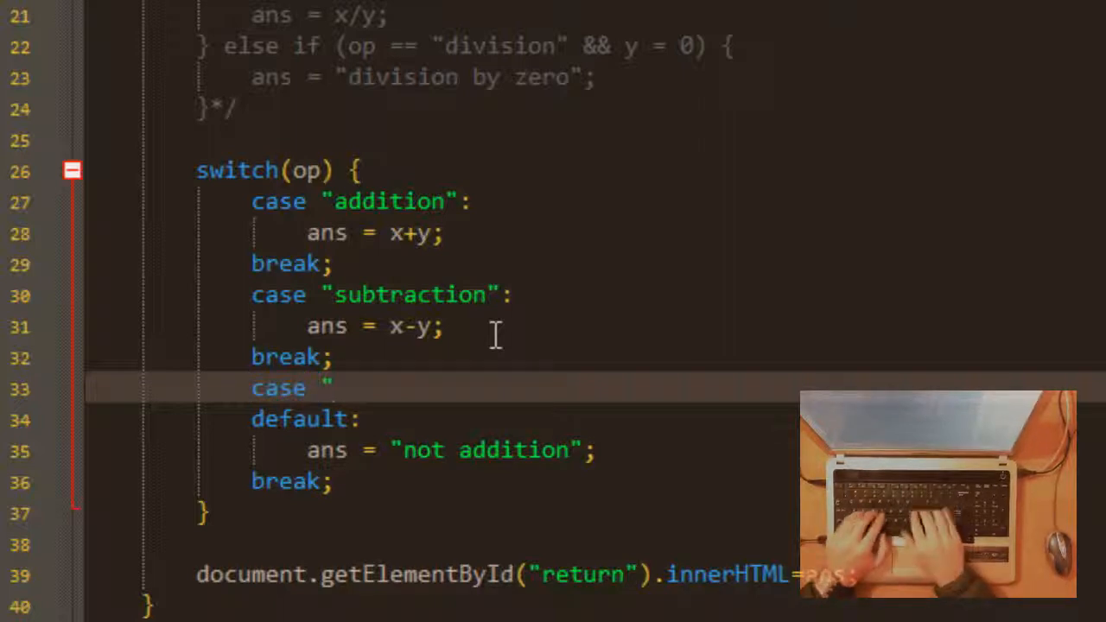
pyautogui.write('multiplication":')
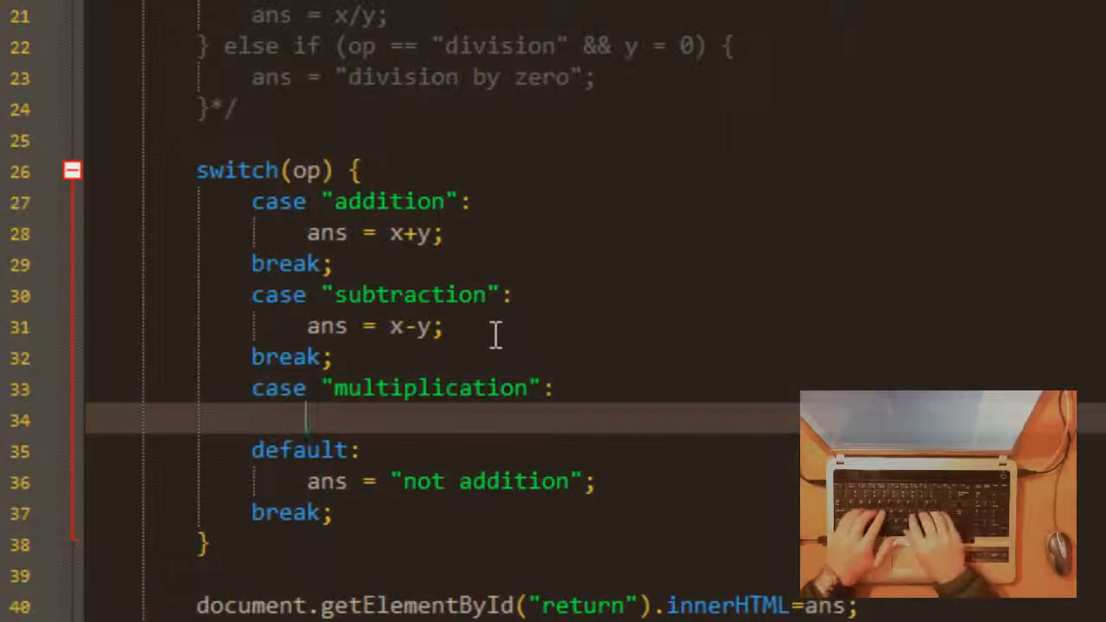
pyautogui.write('ans =')
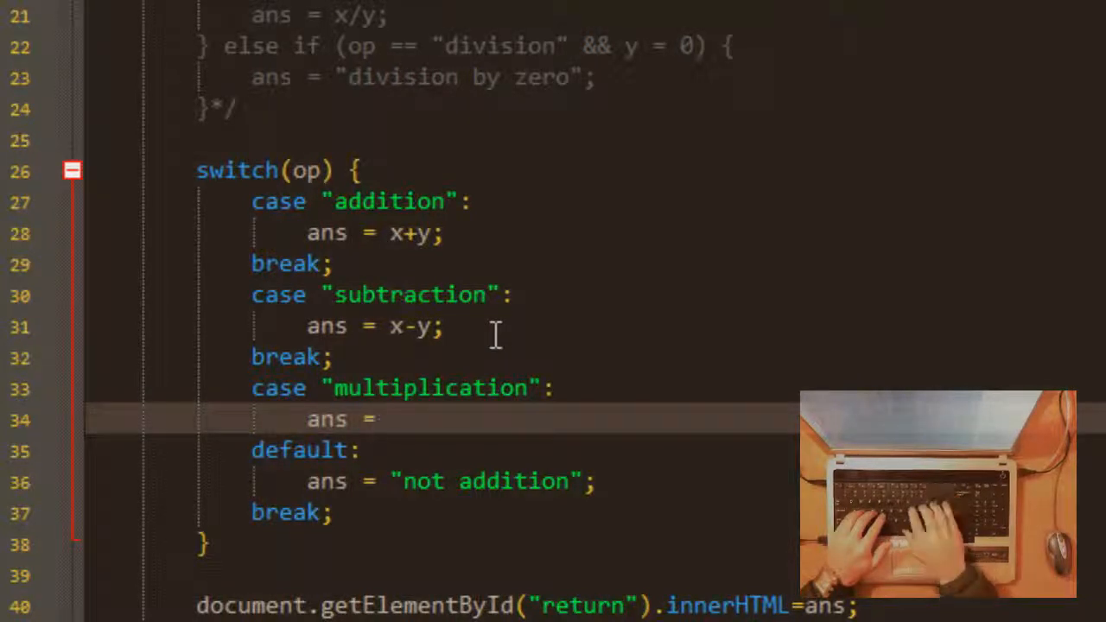
pyautogui.write('x*')
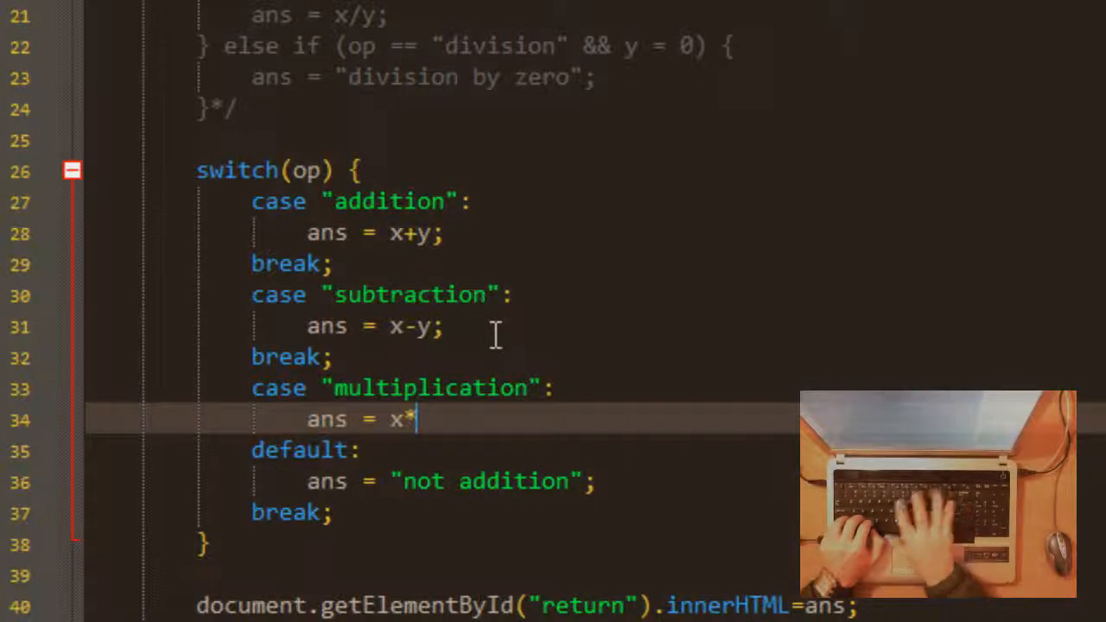
pyautogui.write('y;')
pyautogui.write('ca')
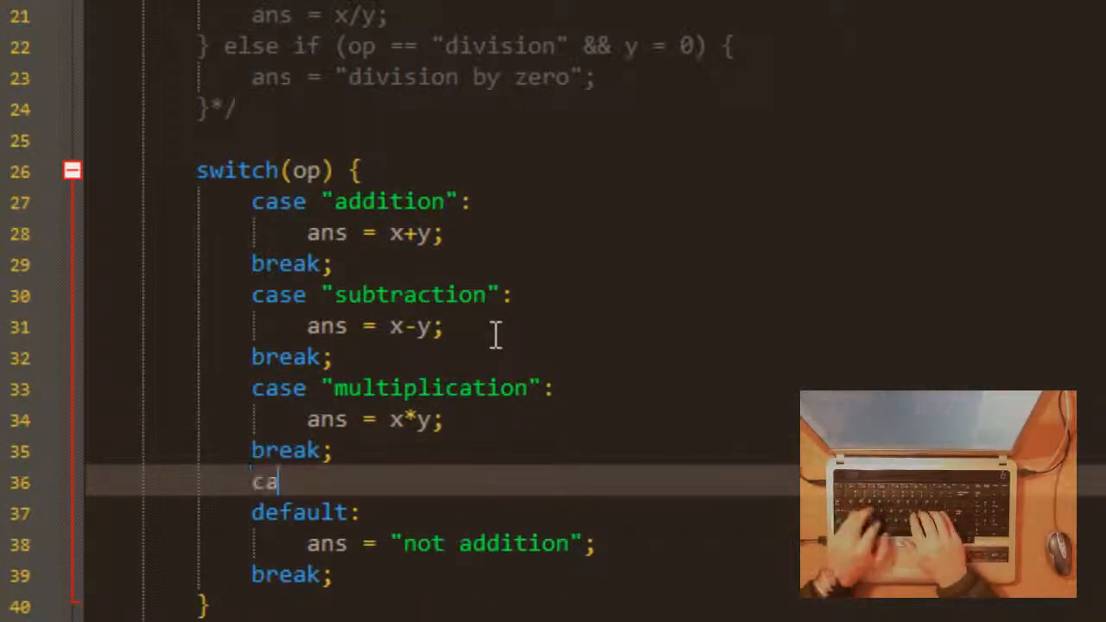
# - Write case "division": with ans = x/y; just above default
pyautogui.write('se "division')
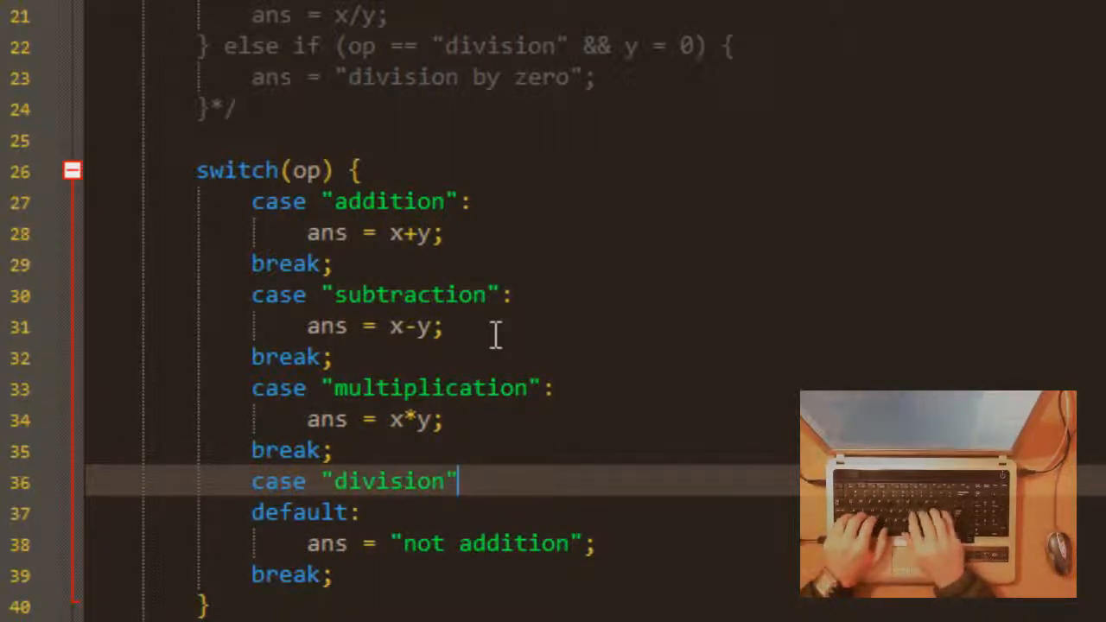
pyautogui.write(':')
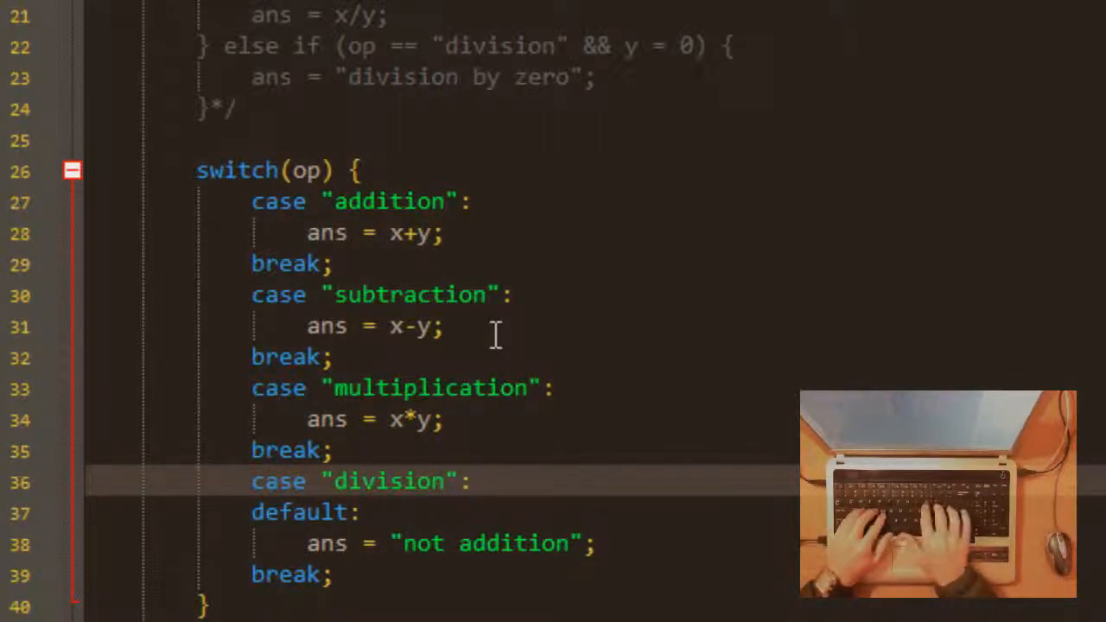
pyautogui.write('ans =')
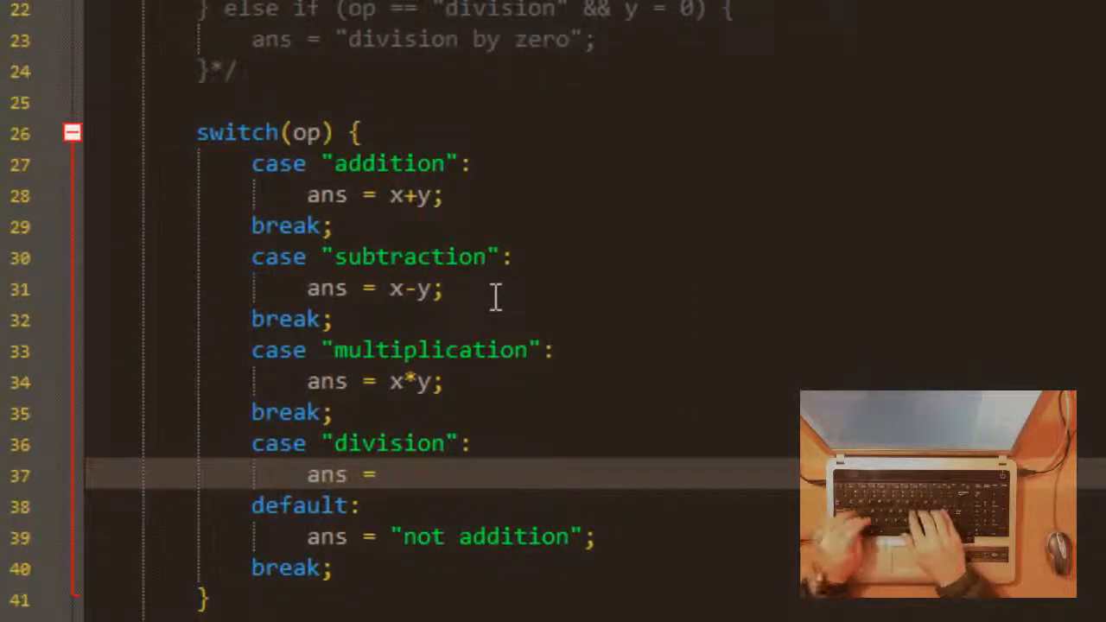
pyautogui.write('x/y')
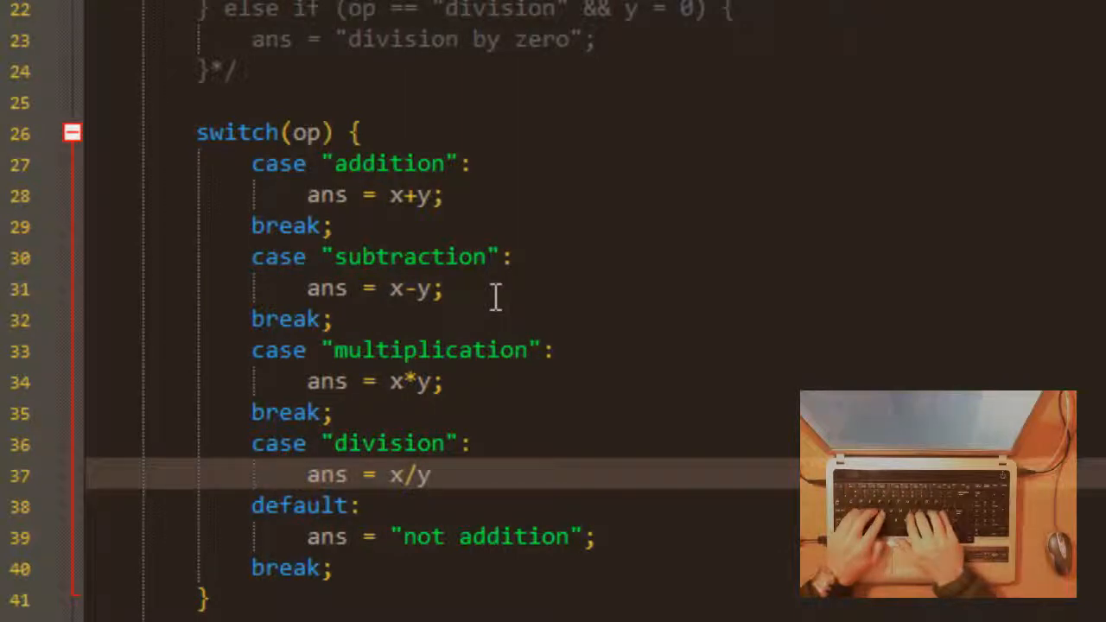
pyautogui.write(';')
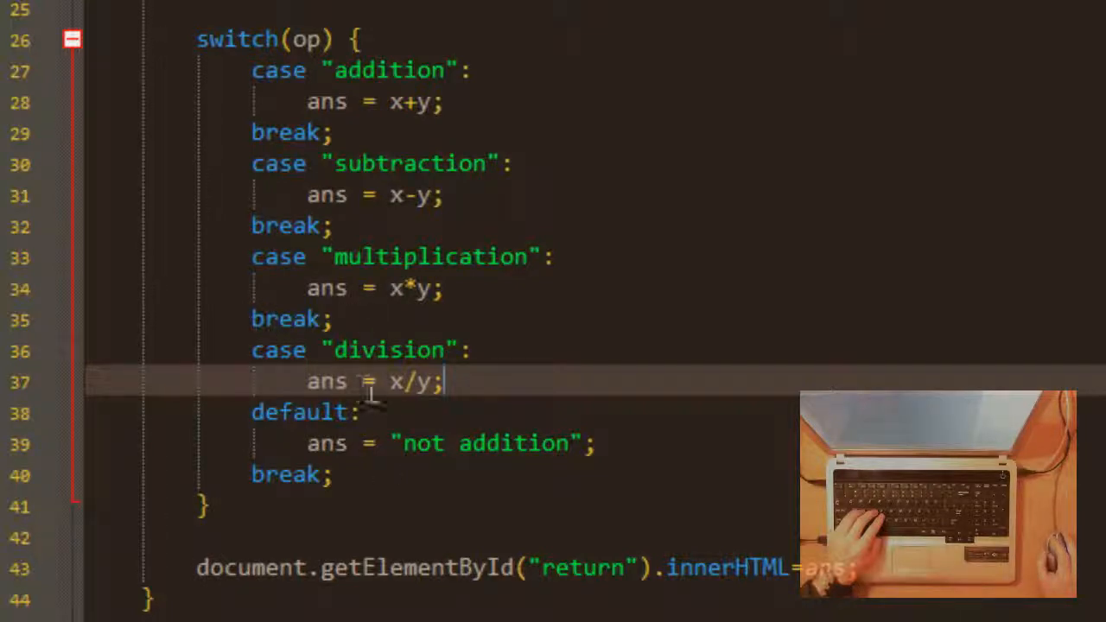
pyautogui.moveTo(304, 276)
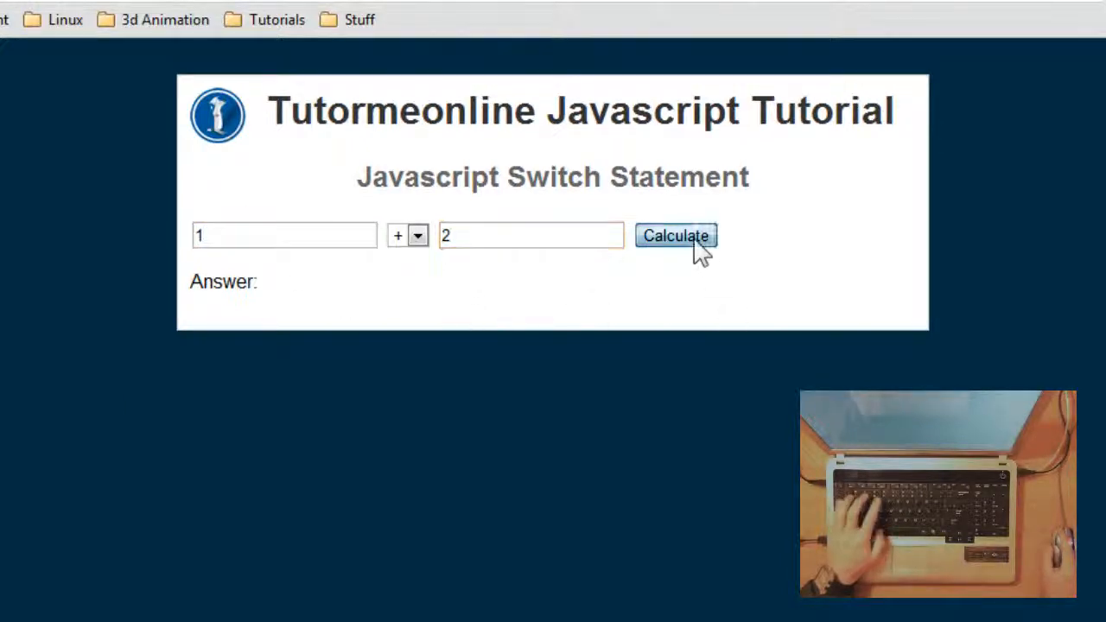
# - Calculate addition, subtraction and multiplication results, getting 8 for 2 * 4
pyautogui.click(676, 235)
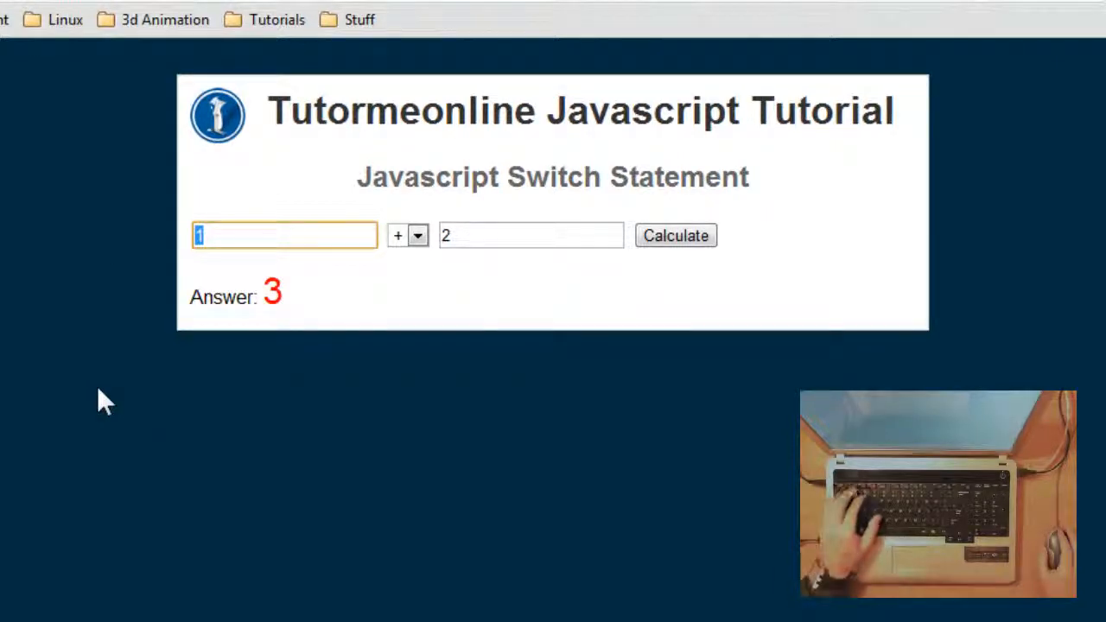
pyautogui.click(419, 236)
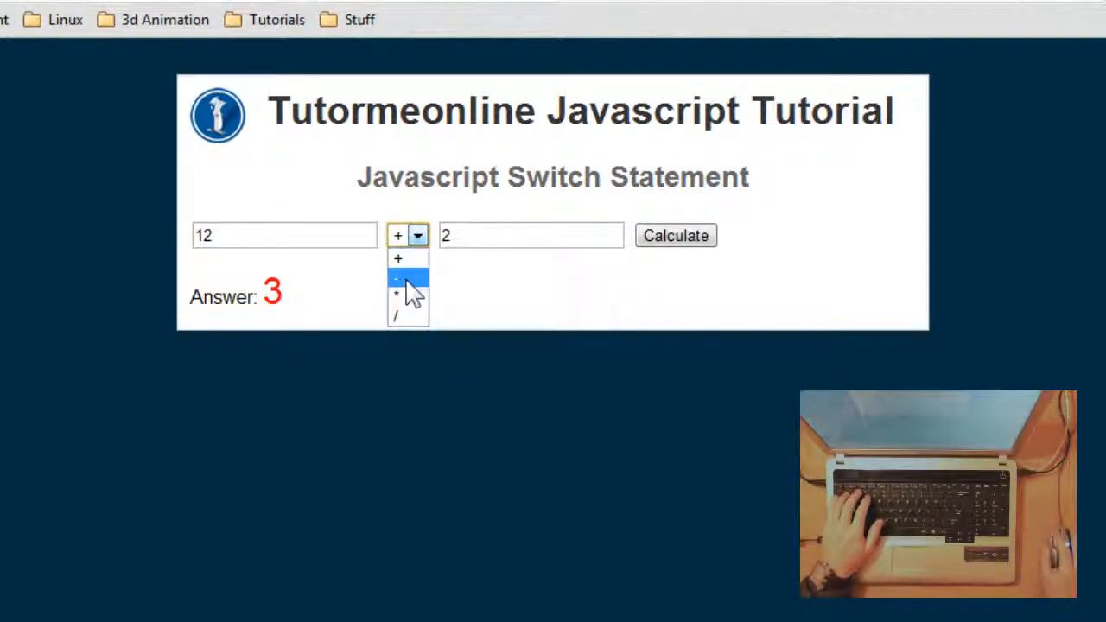
pyautogui.click(398, 277)
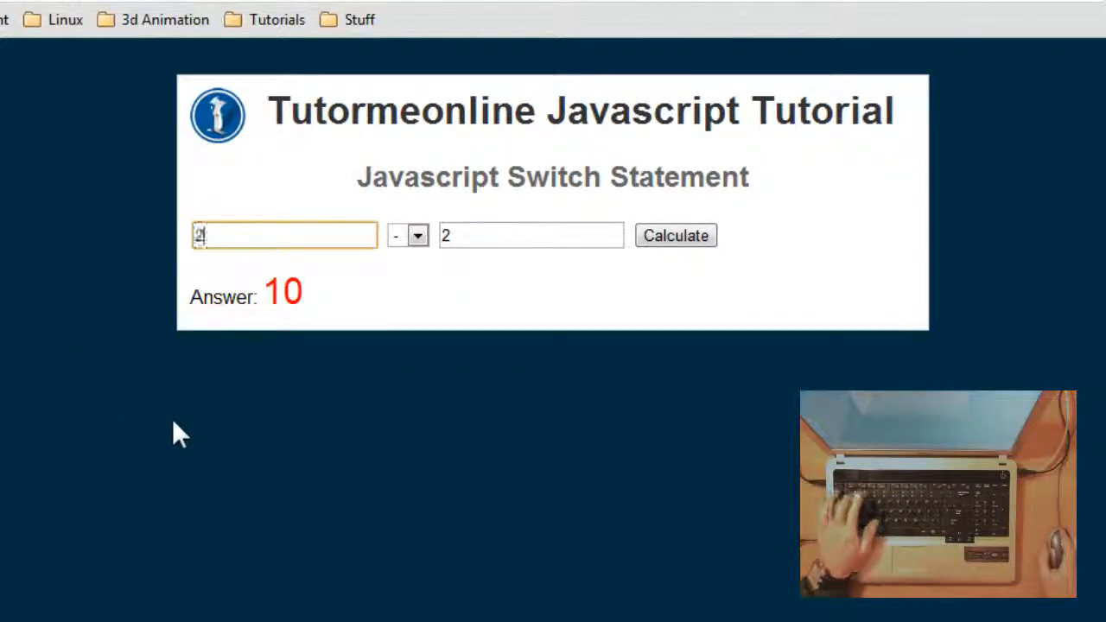
pyautogui.click(418, 236)
pyautogui.write('4')
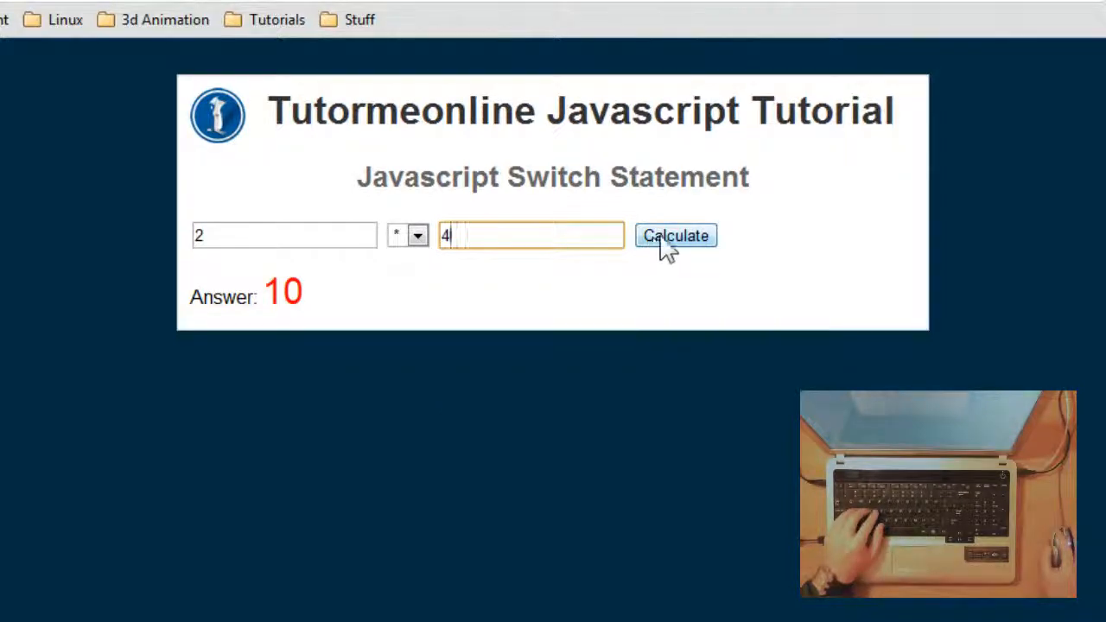
pyautogui.click(676, 235)
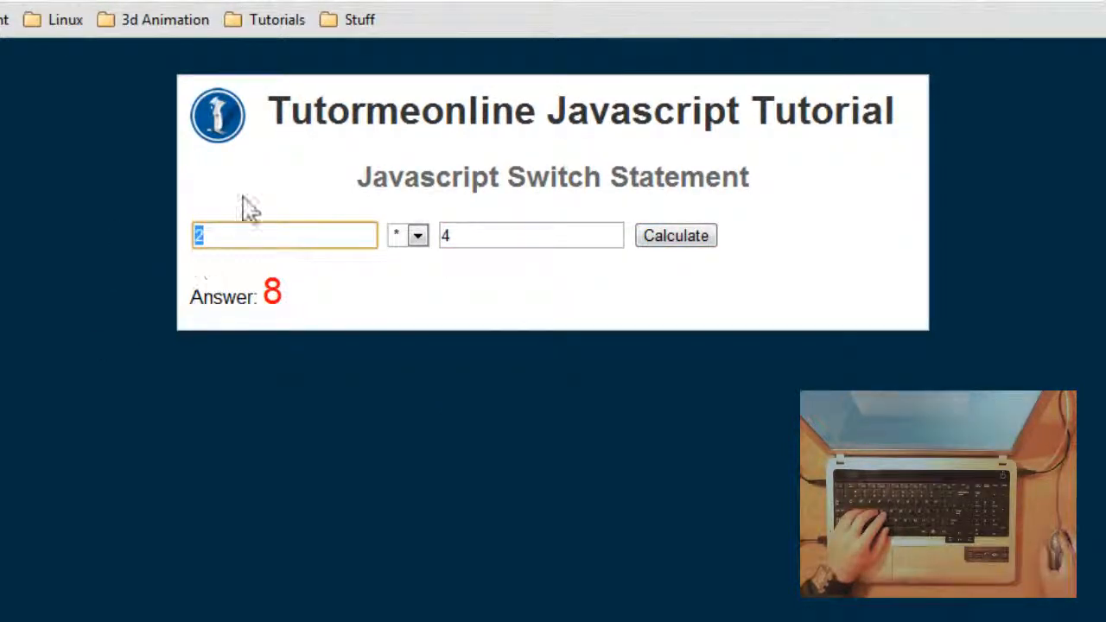
# - Calculate 10 / 2, which wrongly shows 'not addition'
pyautogui.write('10')
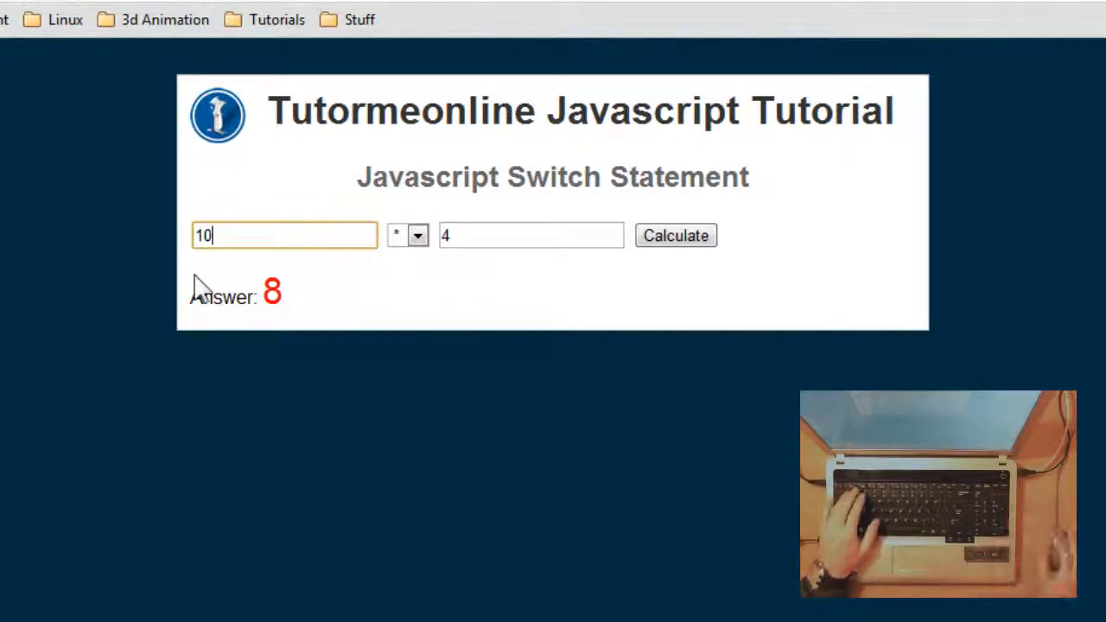
pyautogui.click(419, 236)
pyautogui.write('2')
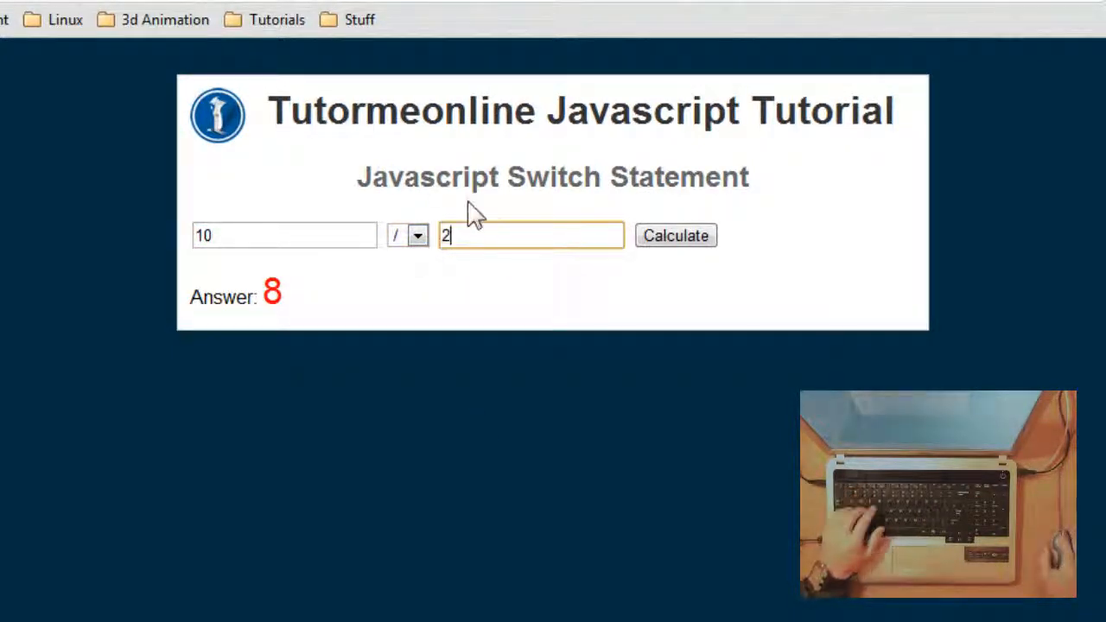
pyautogui.click(675, 235)
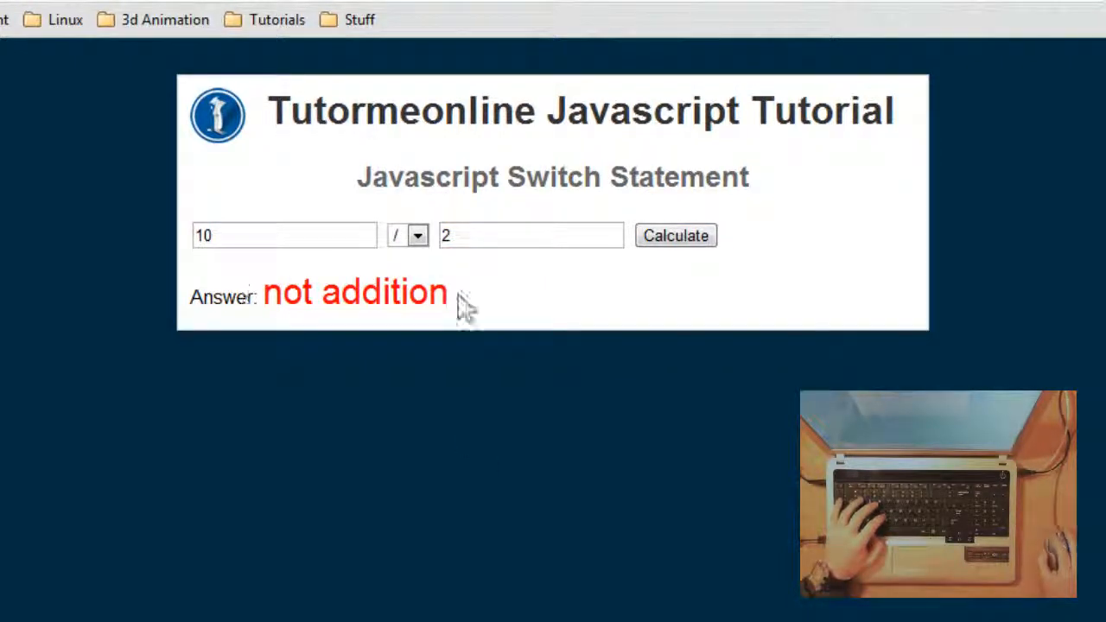
pyautogui.moveTo(301, 372)
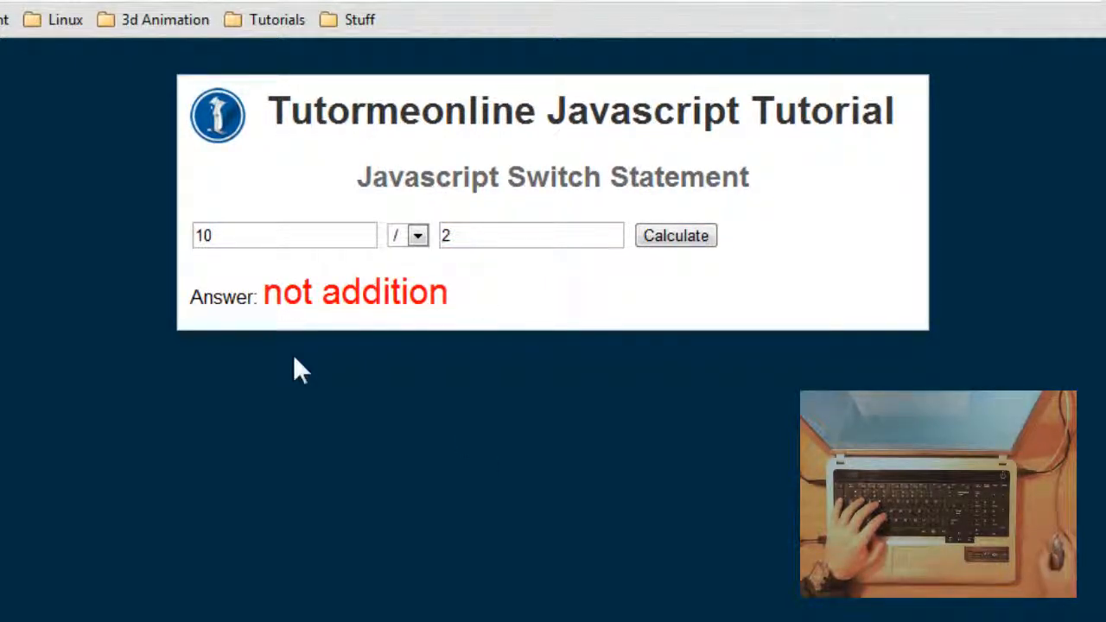
pyautogui.moveTo(304, 328)
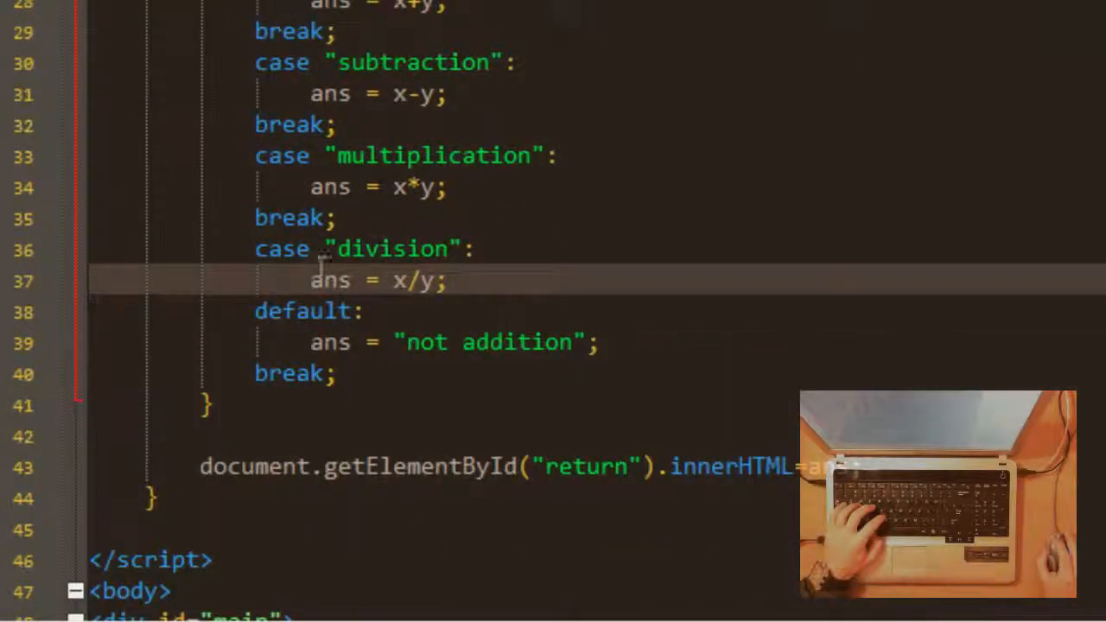
pyautogui.moveTo(387, 271)
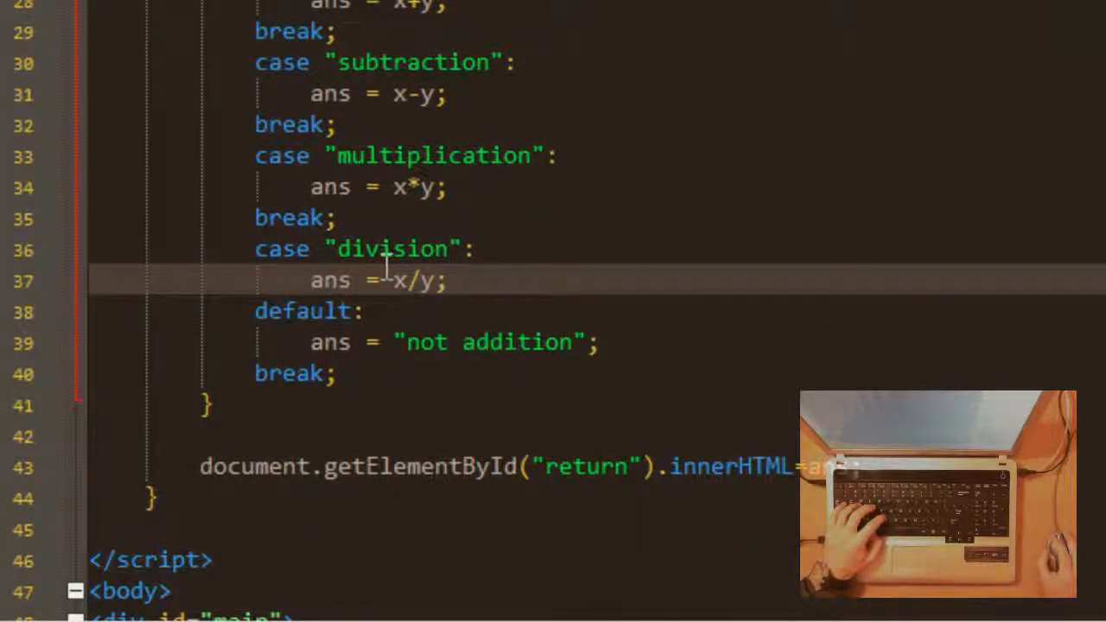
pyautogui.doubleClick(392, 249)
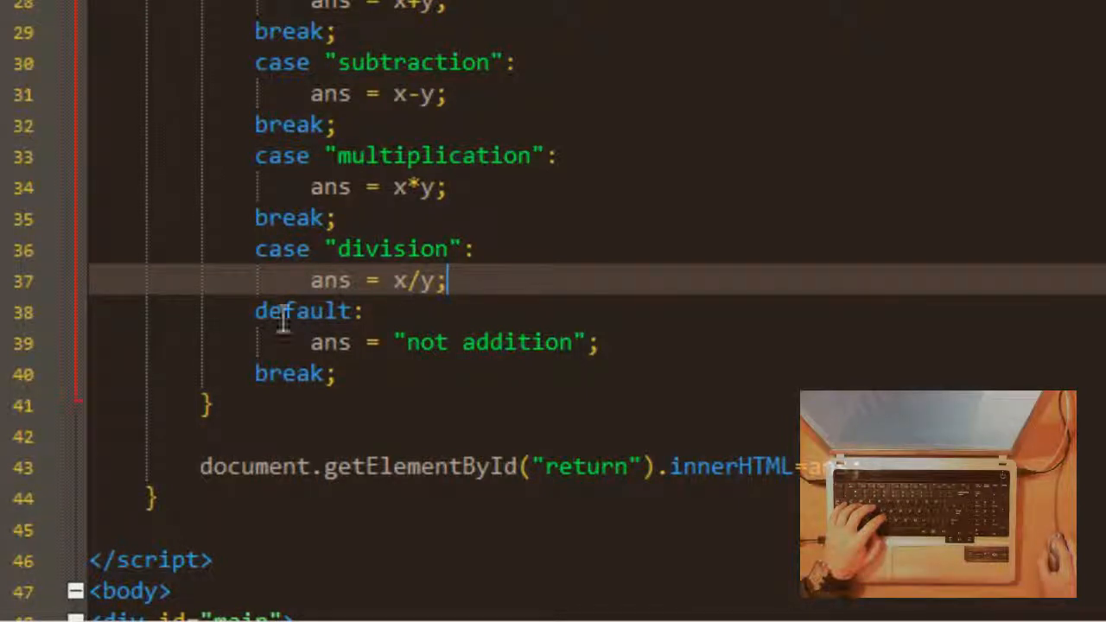
pyautogui.moveTo(336, 343)
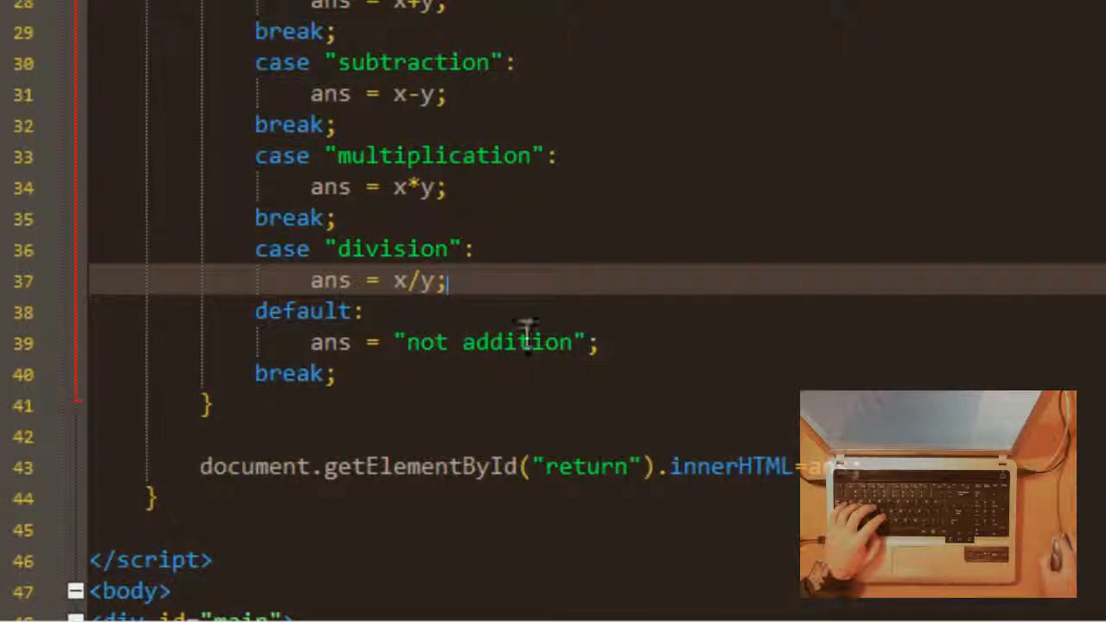
# - Add a break; line after ans = x/y; so the division case stops falling through
pyautogui.press('Enter')
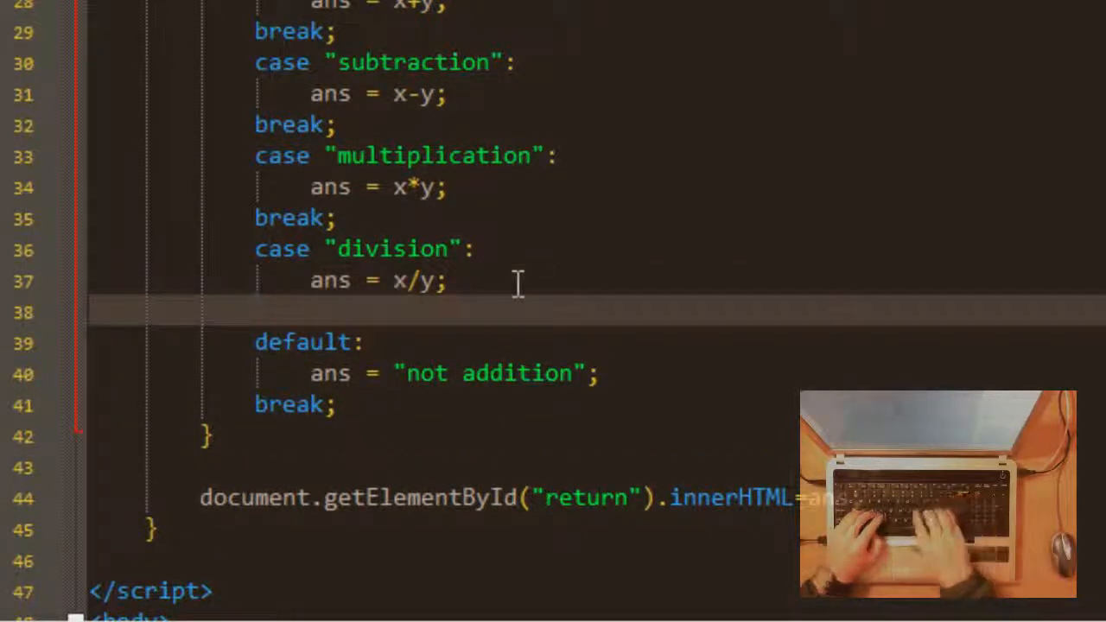
pyautogui.write('n')
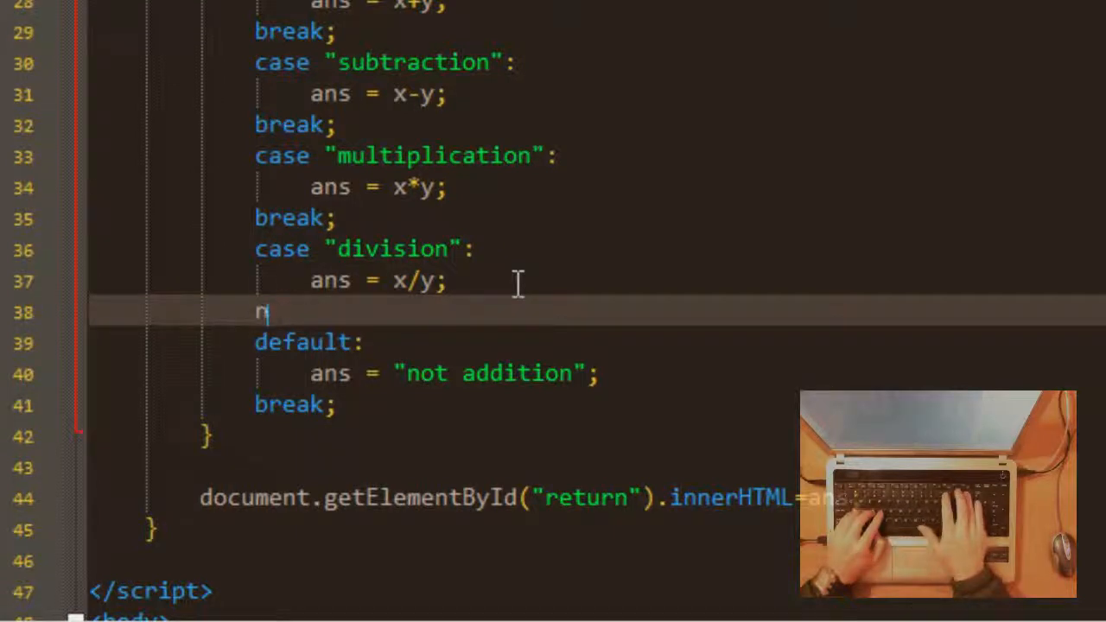
pyautogui.write('reak;')
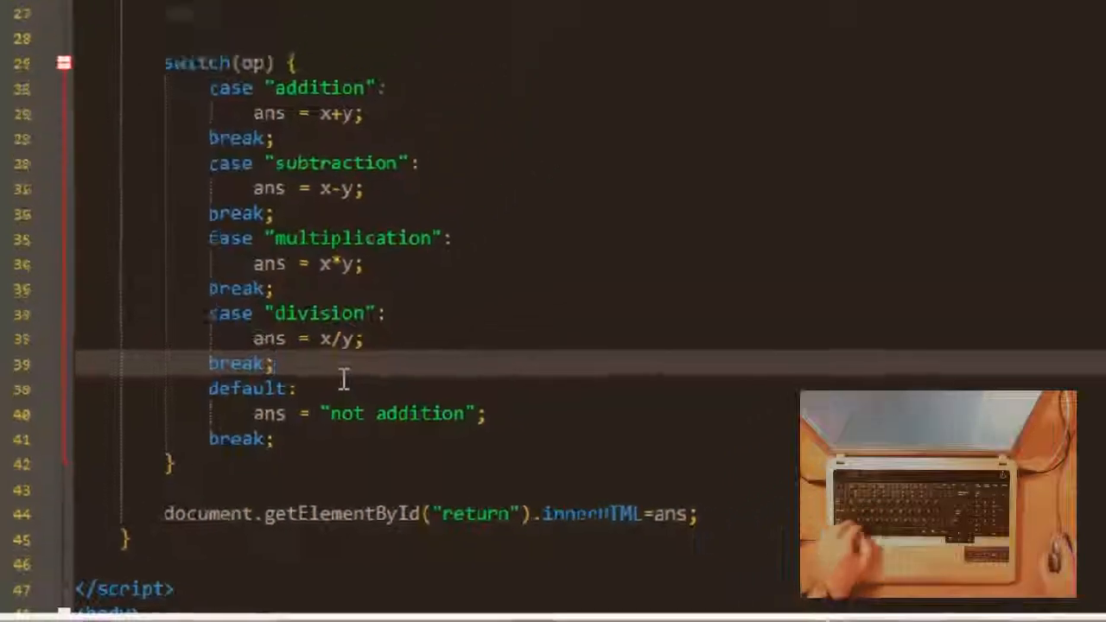
pyautogui.press('alt+tab')
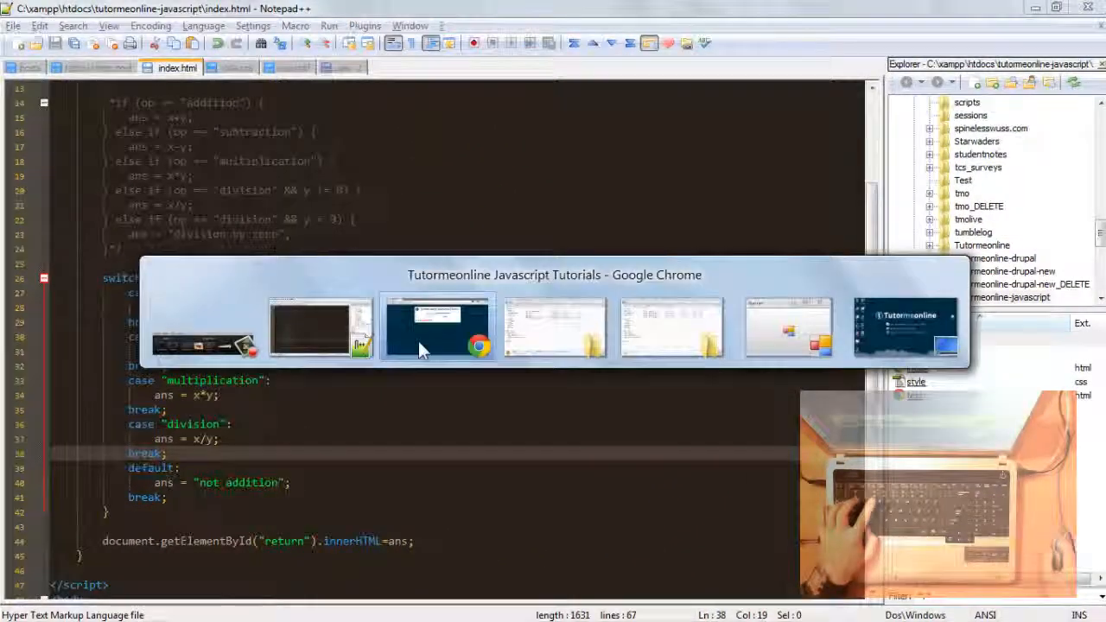
# - Enter 10 as the first number and select / as the calculator operator
pyautogui.click(437, 324)
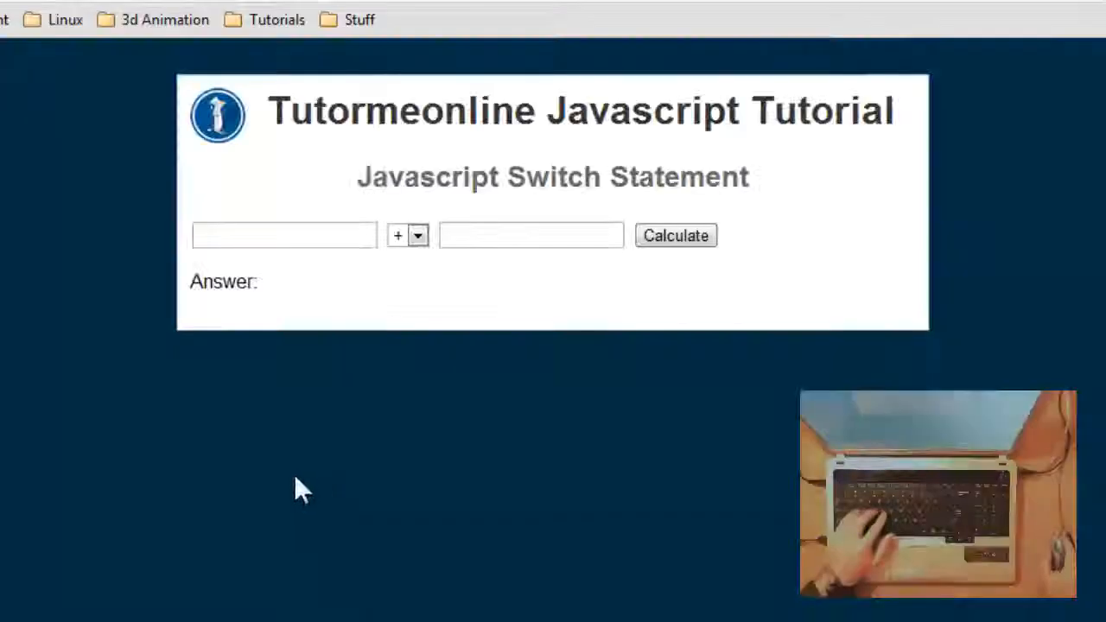
pyautogui.write('10')
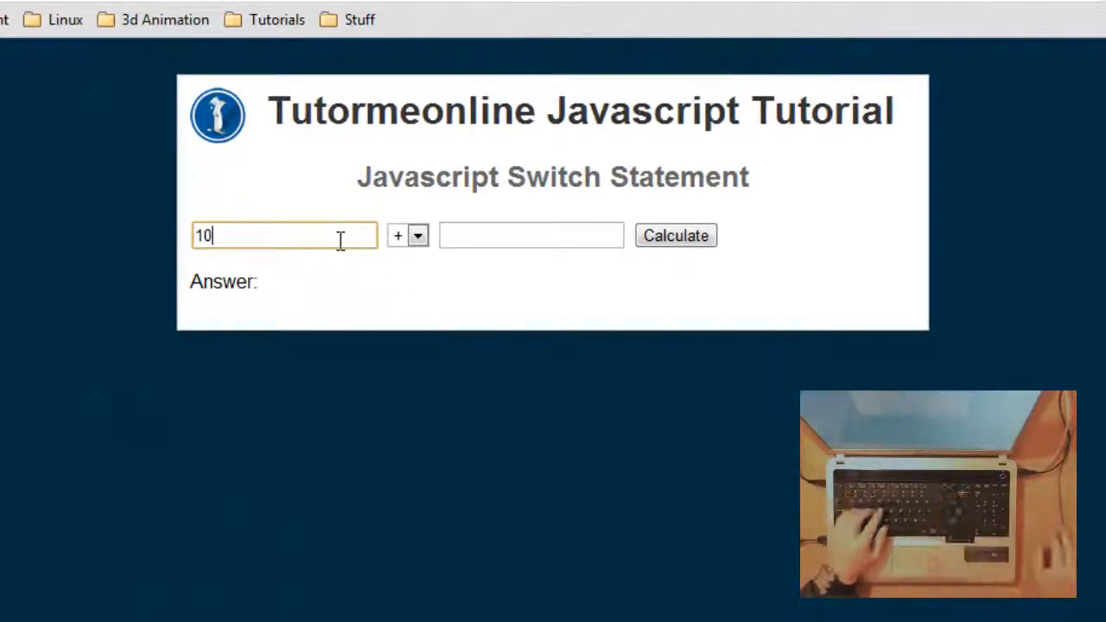
pyautogui.click(418, 235)
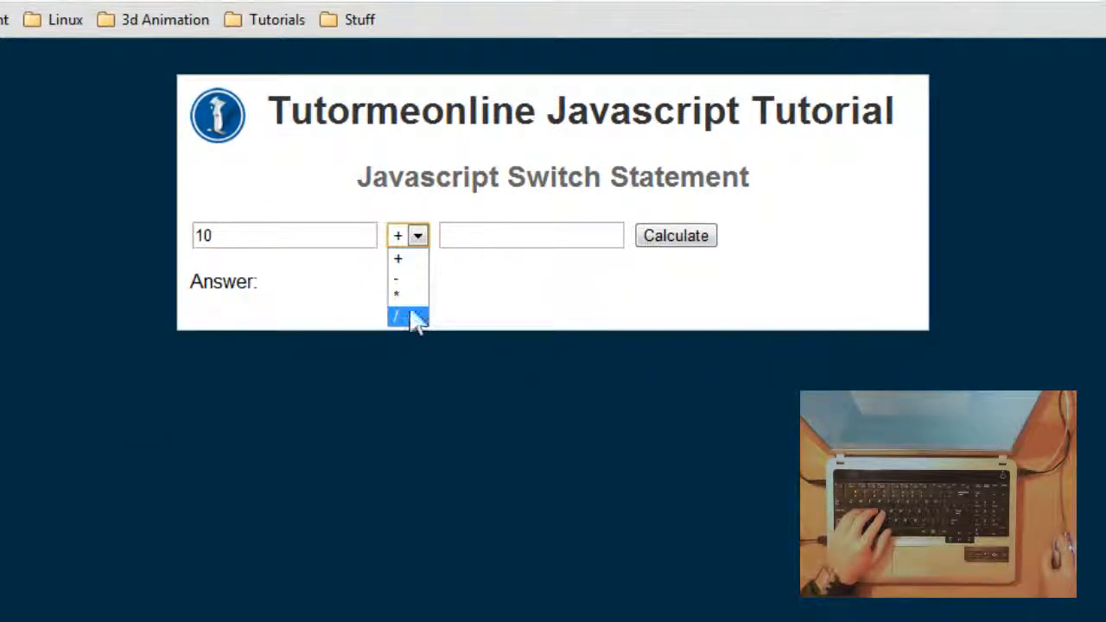
pyautogui.click(676, 235)
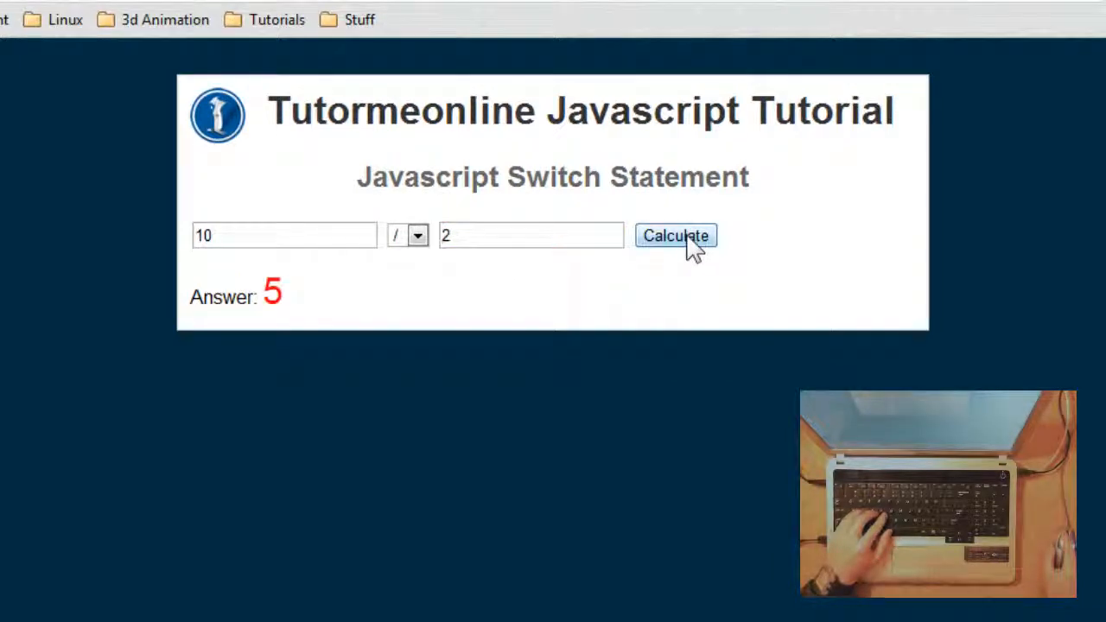
pyautogui.moveTo(315, 333)
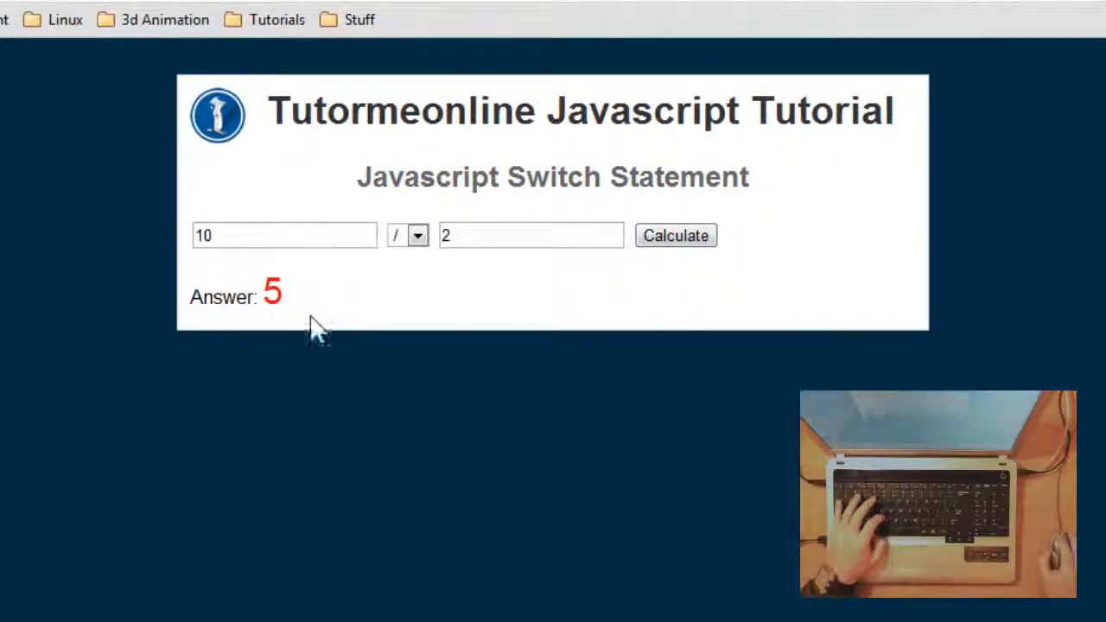
pyautogui.moveTo(415, 263)
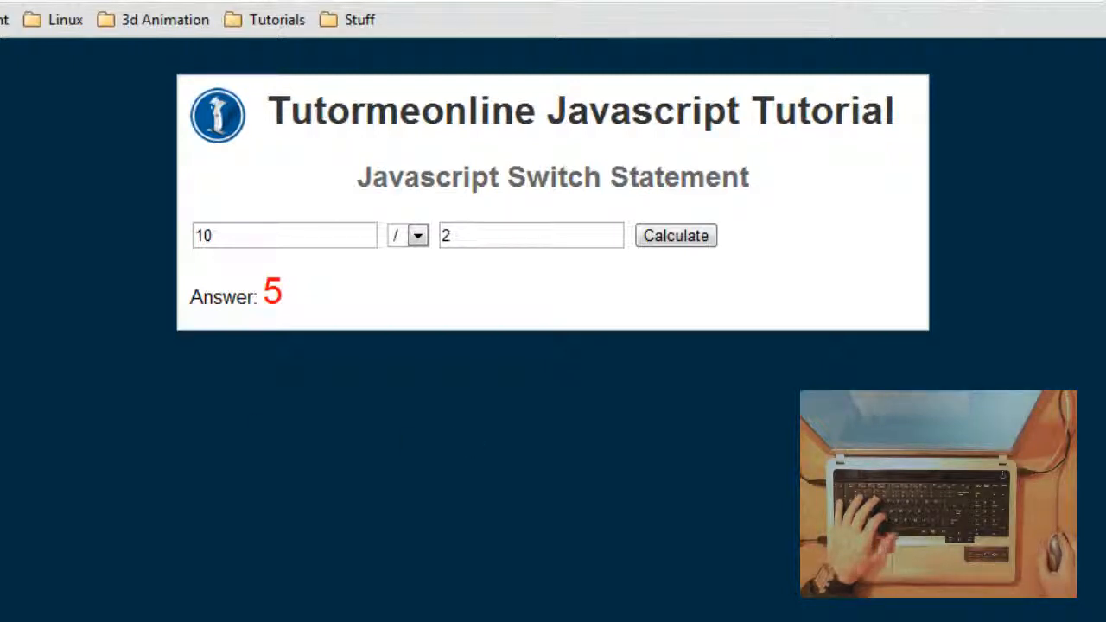
pyautogui.moveTo(306, 341)
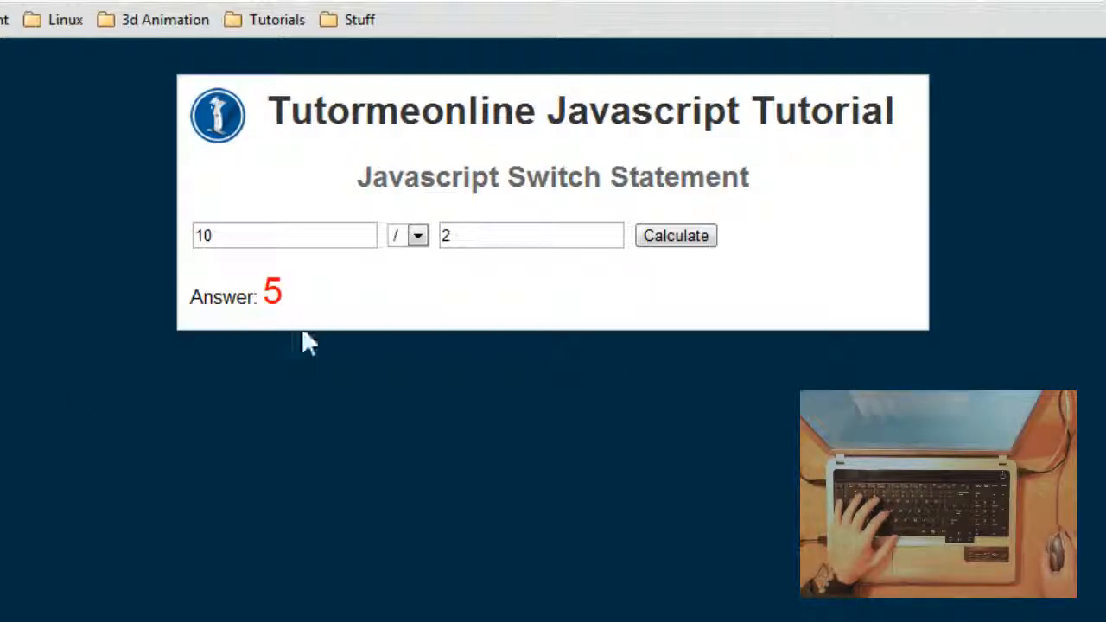
pyautogui.moveTo(13, 318)
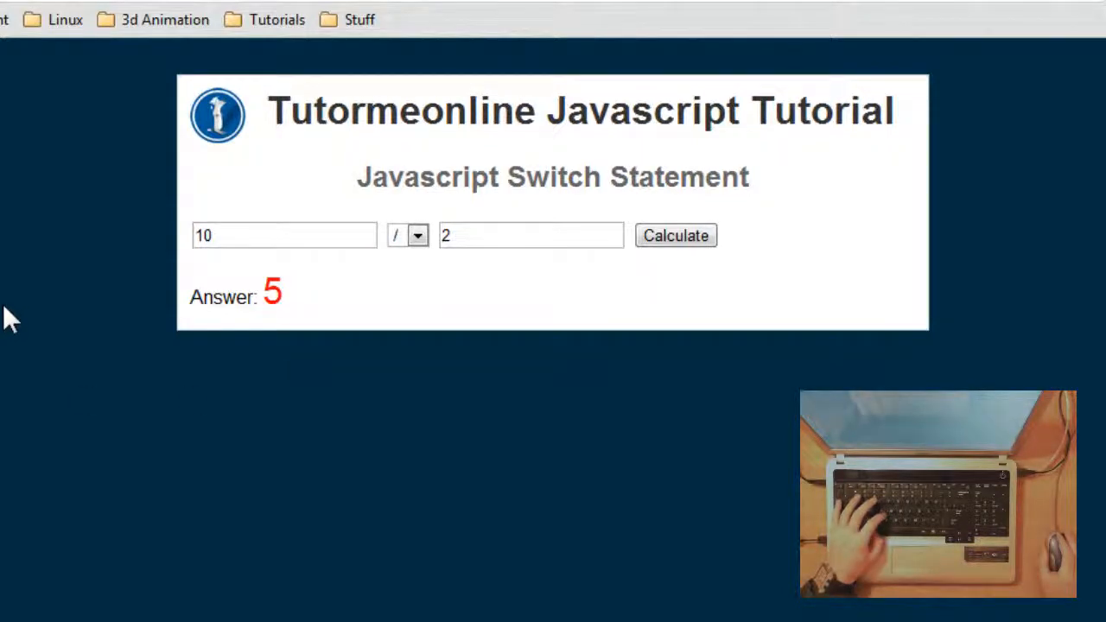